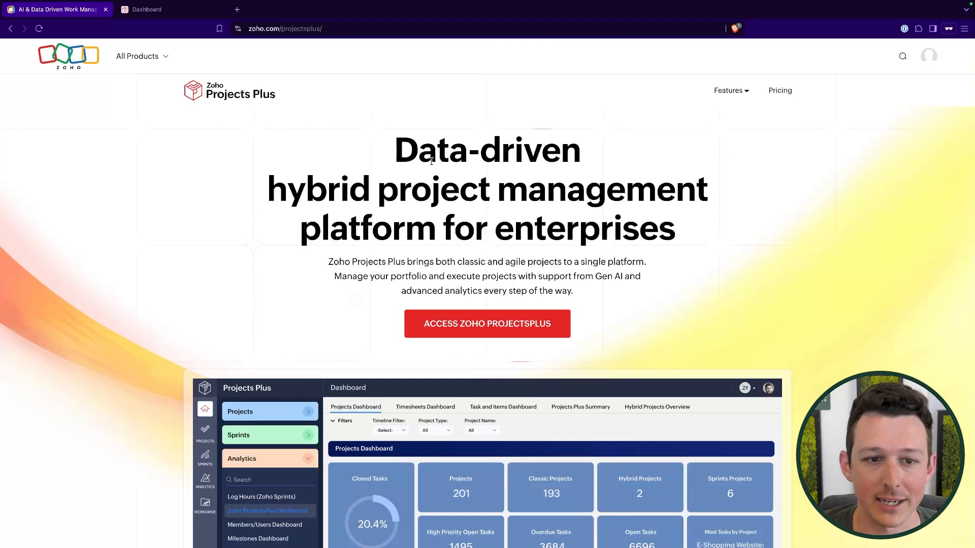
Step: Scroll down through the current Zoho Projects Plus marketing page sections
scroll("down", 3)
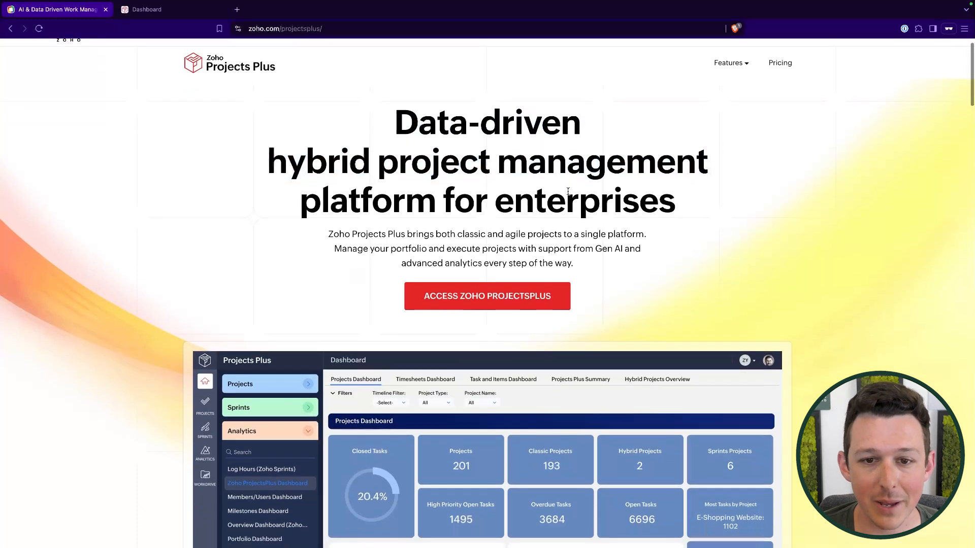
scroll("down", 3)
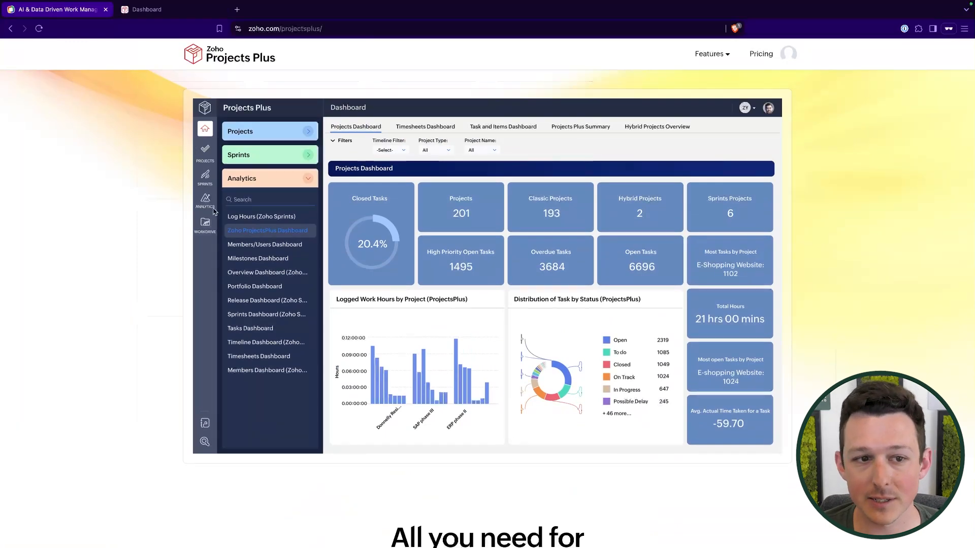
mouse_move(129, 286)
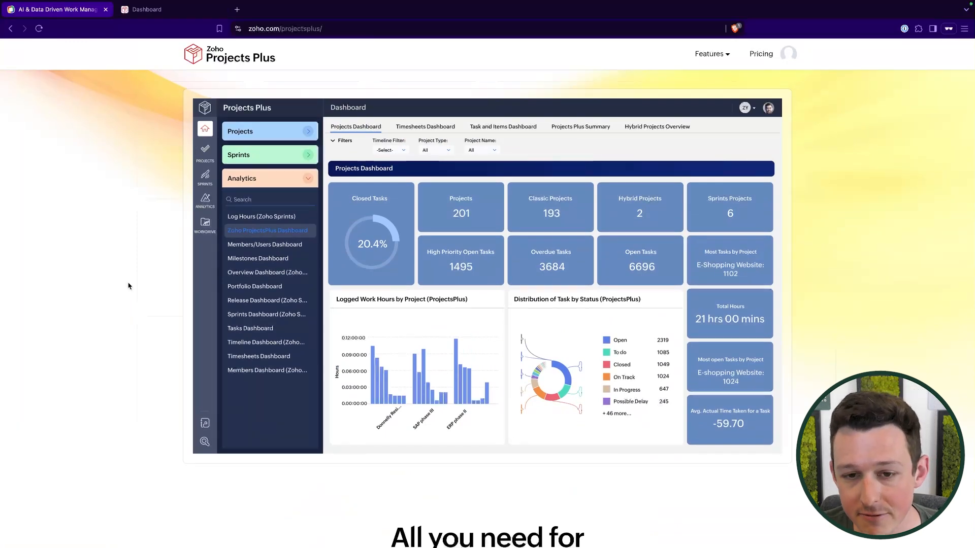
scroll("down", 3)
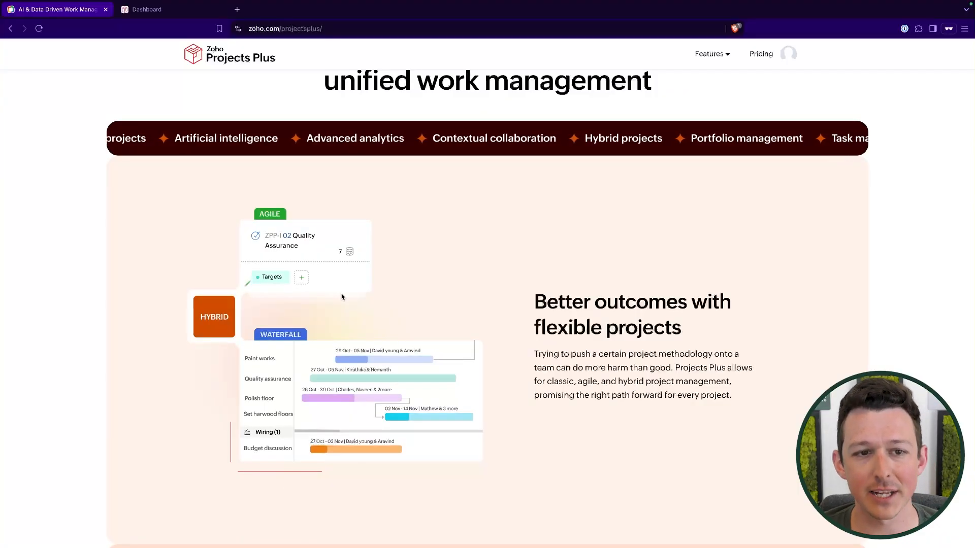
scroll("down", 3)
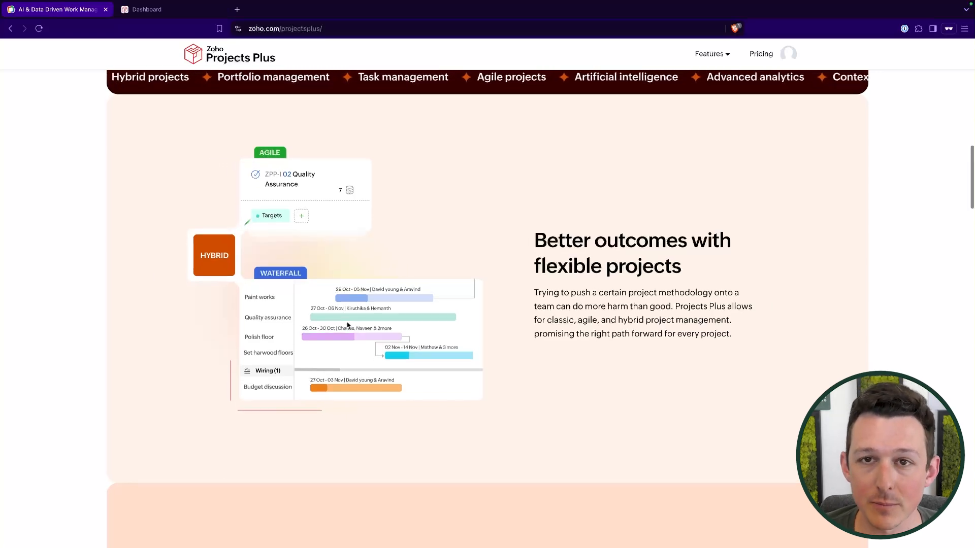
scroll("down", 3)
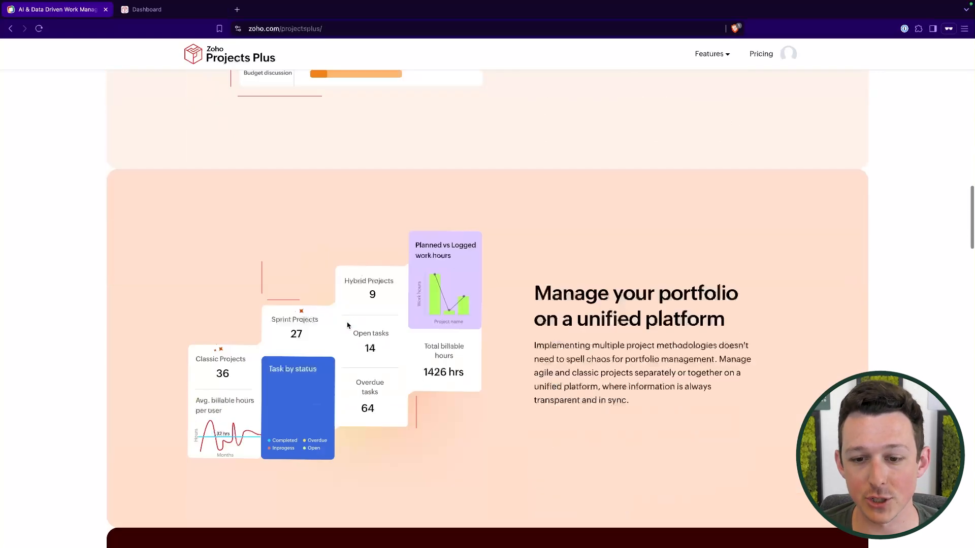
scroll("down", 3)
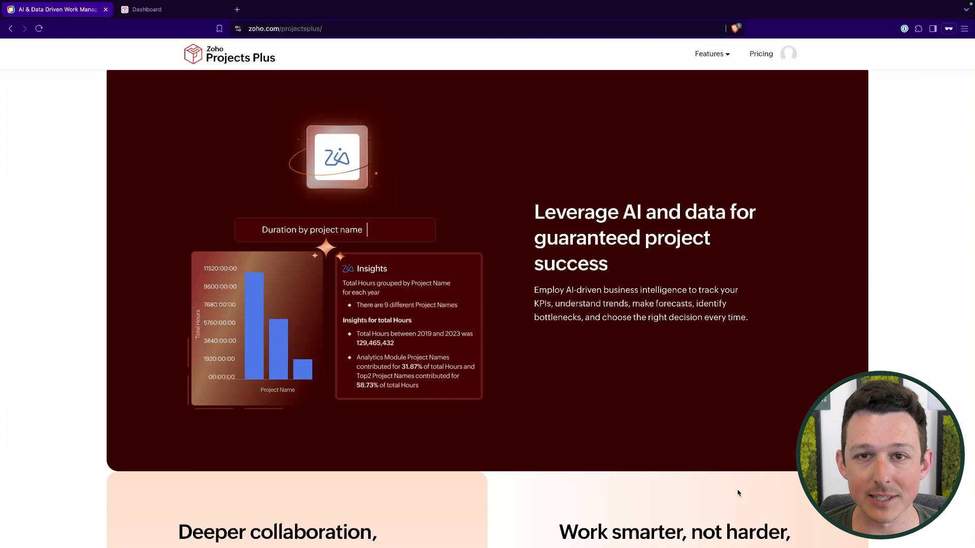
mouse_move(785, 395)
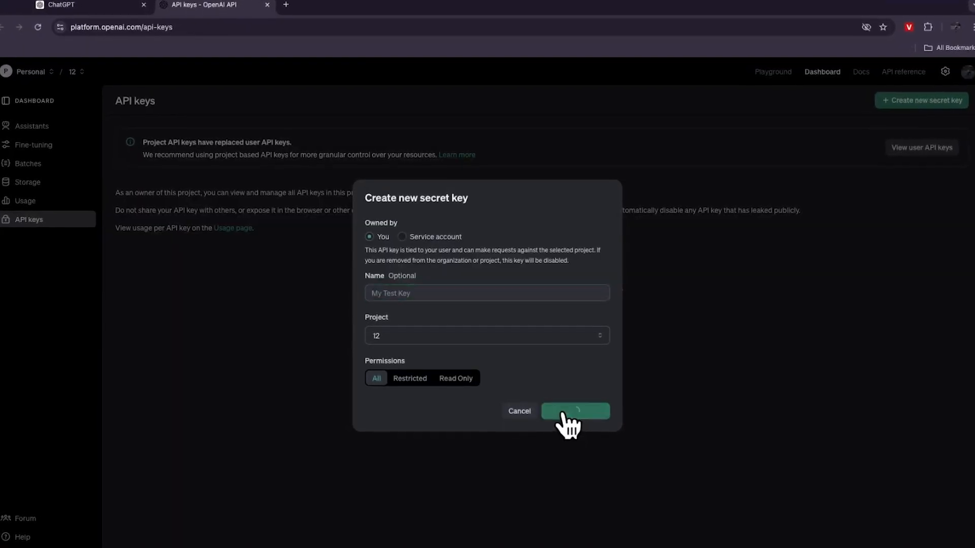
Step: Open the Task Management feature page from the Features menu
left_click(573, 411)
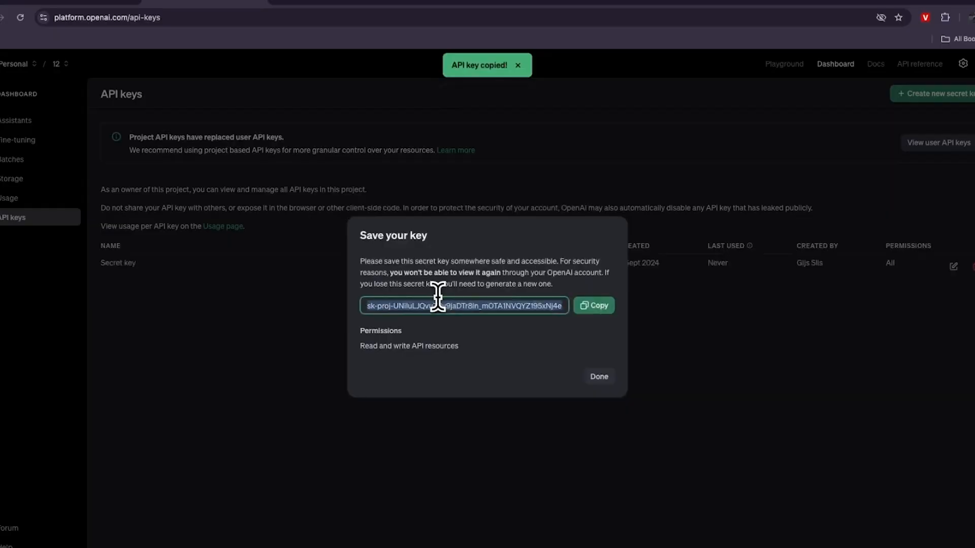
left_click(146, 9)
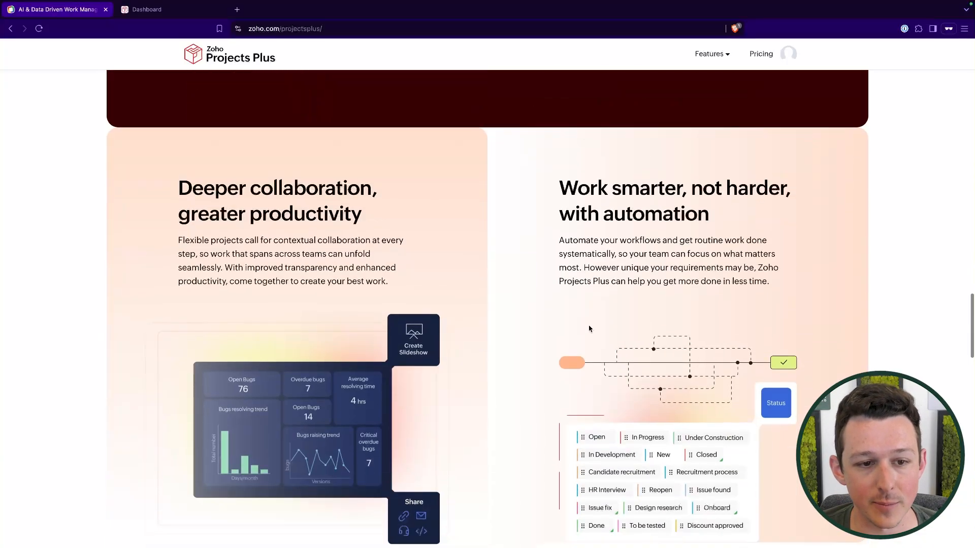
scroll("down", 3)
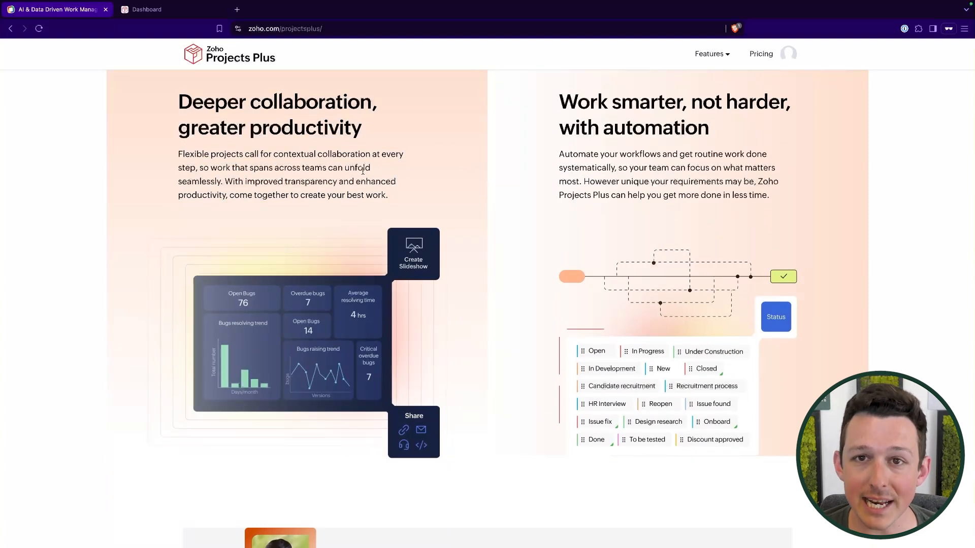
left_click_drag(558, 102, 707, 128)
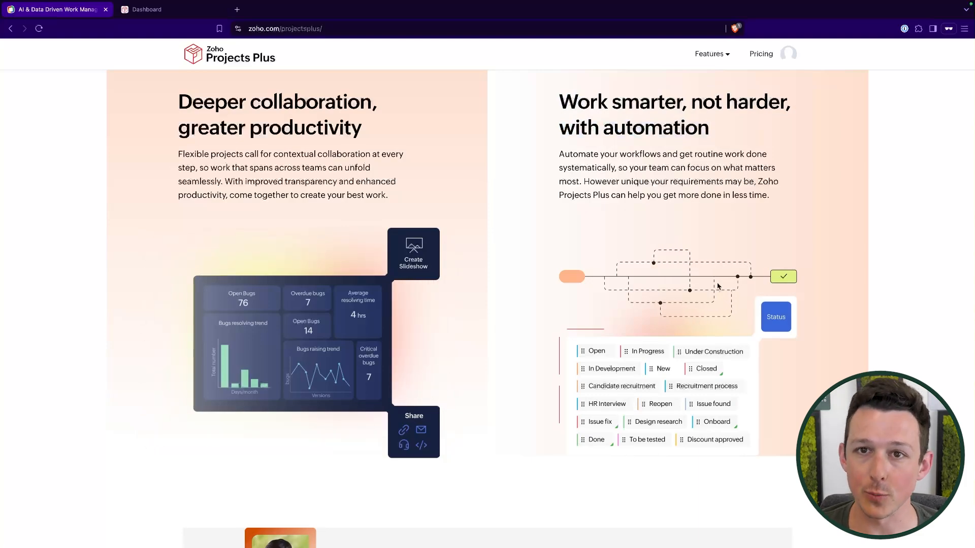
Step: Review the Task Management page's Gantt chart and kanban board highlights down to the sprints section
scroll("down", 3)
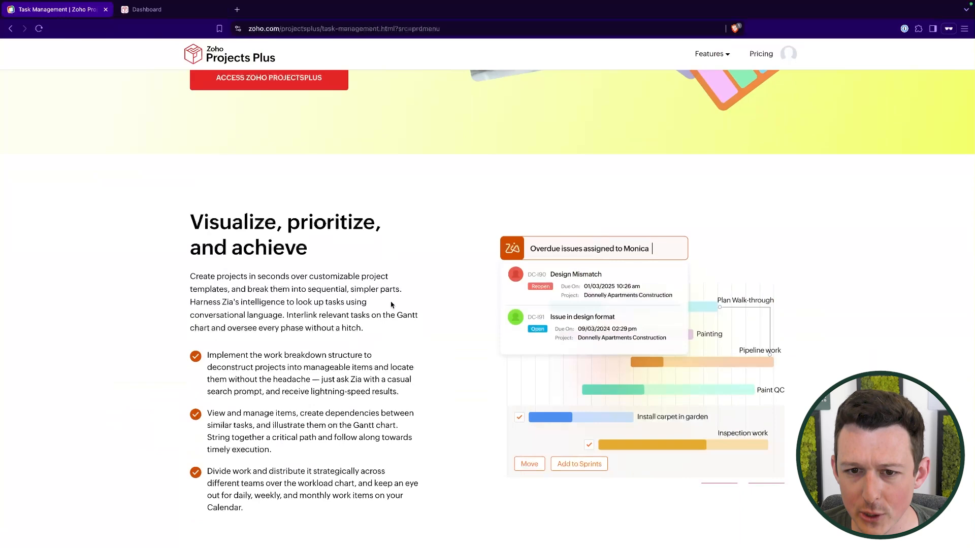
scroll("down", 3)
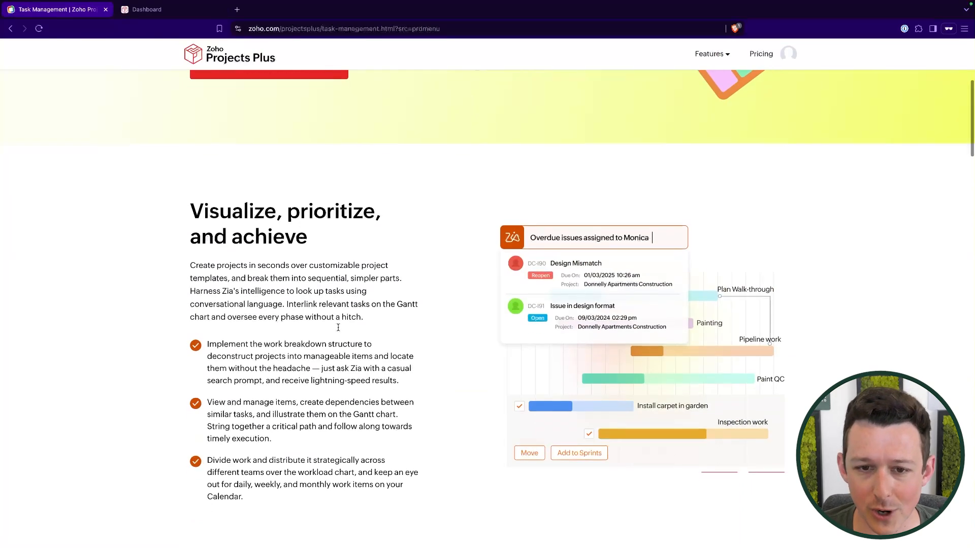
scroll("down", 3)
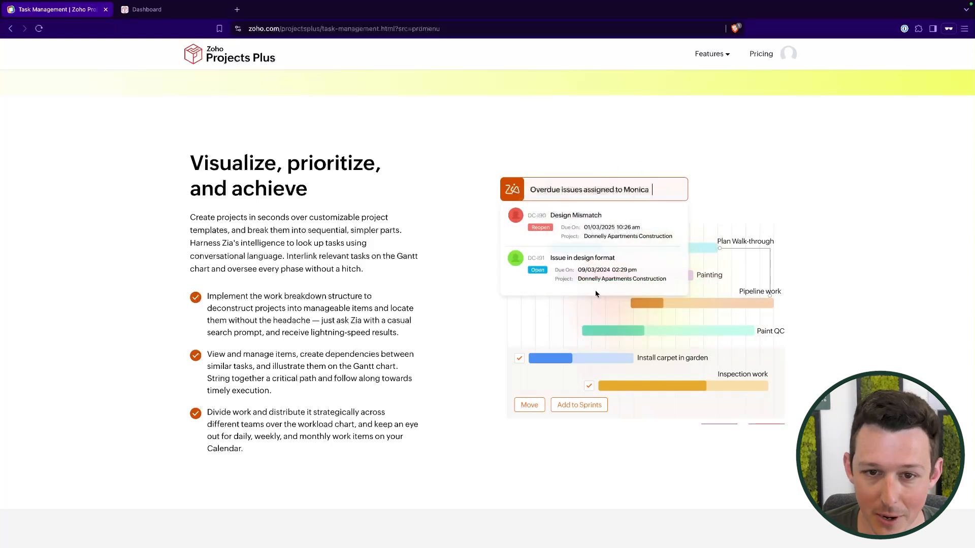
scroll("down", 3)
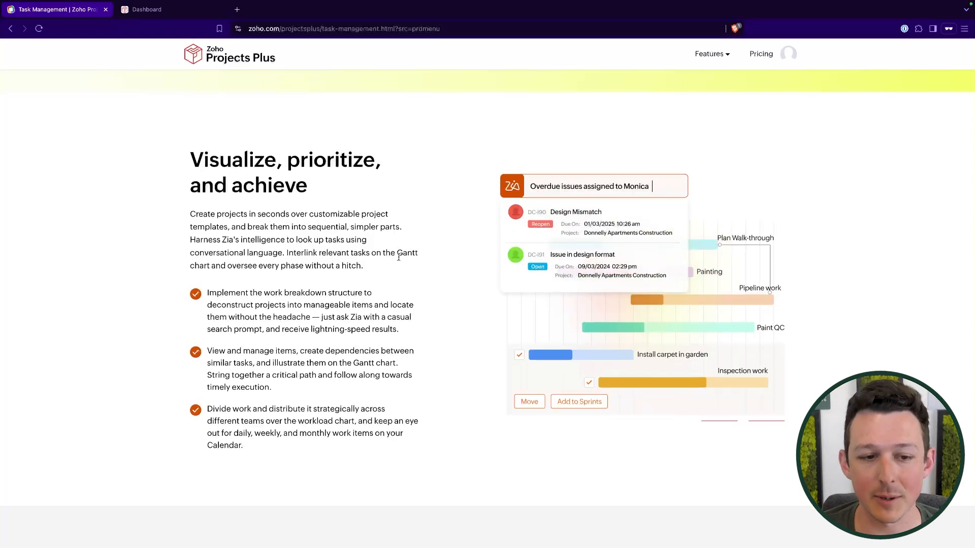
scroll("down", 3)
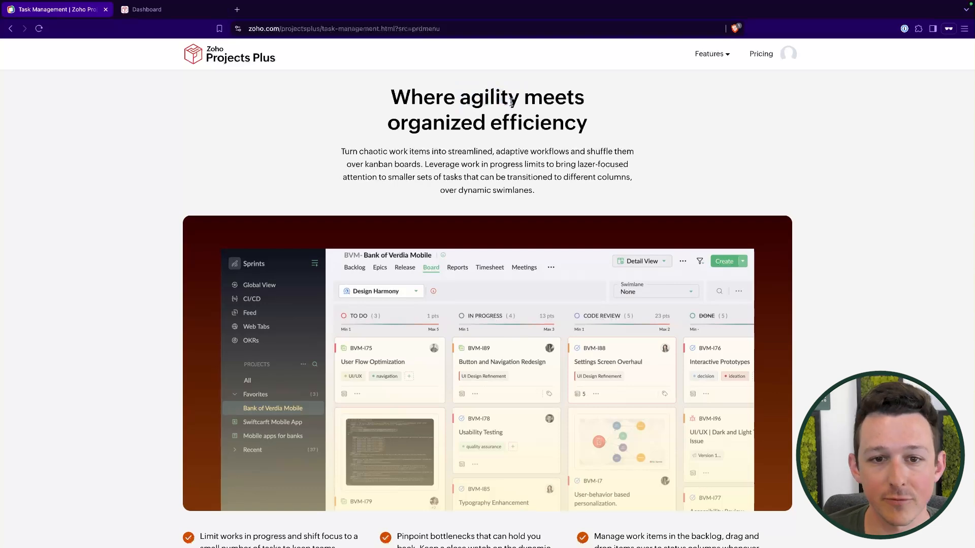
scroll("down", 3)
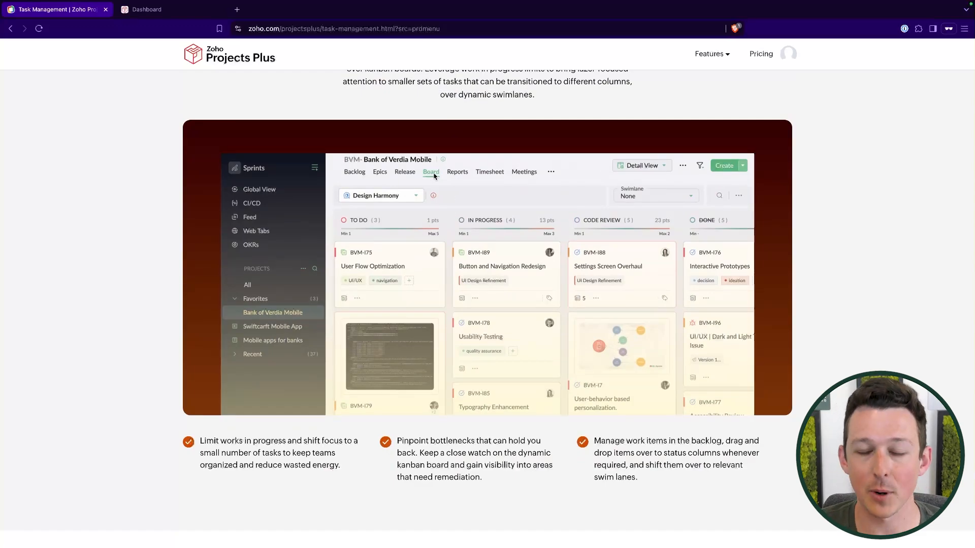
scroll("down", 3)
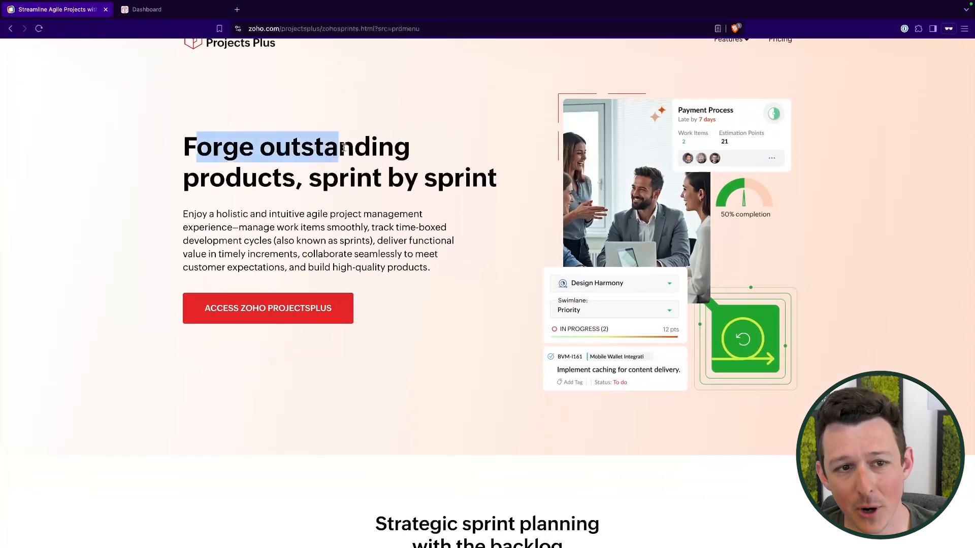
Step: Scroll the Zoho Sprints page to its 'Strategic sprint planning with the backlog' section
scroll("down", 3)
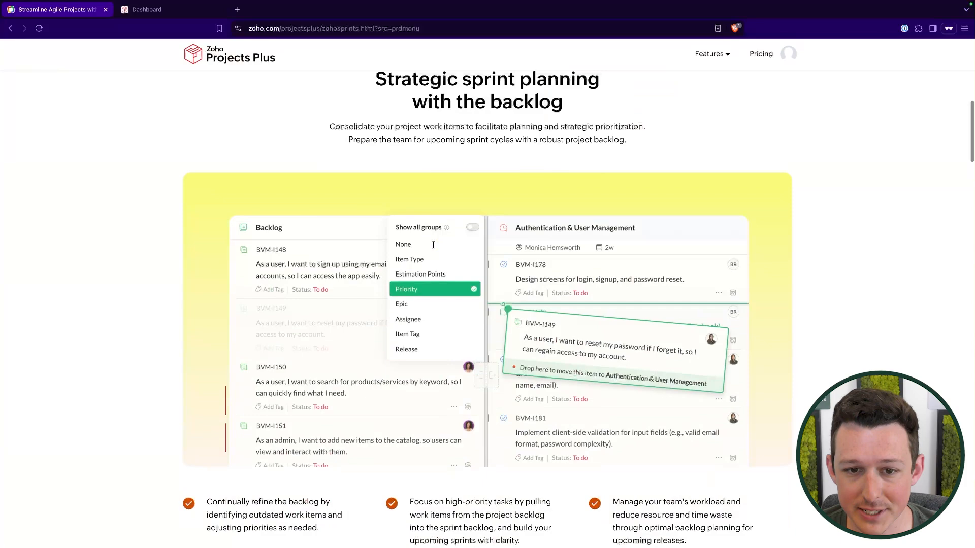
scroll("down", 3)
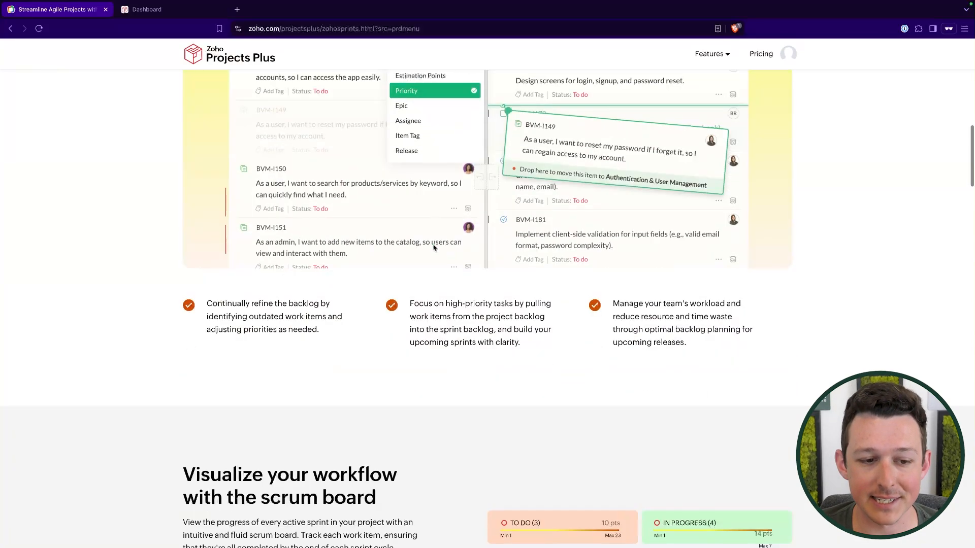
scroll("down", 3)
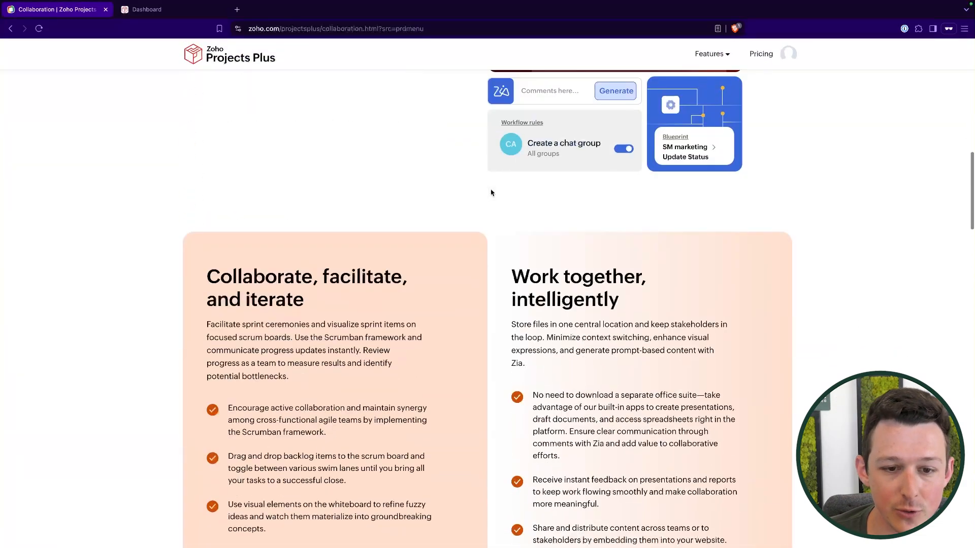
Step: Read the Collaboration page's reports, AI-powered decisions and testimonials, then show the Features menu
scroll("down", 3)
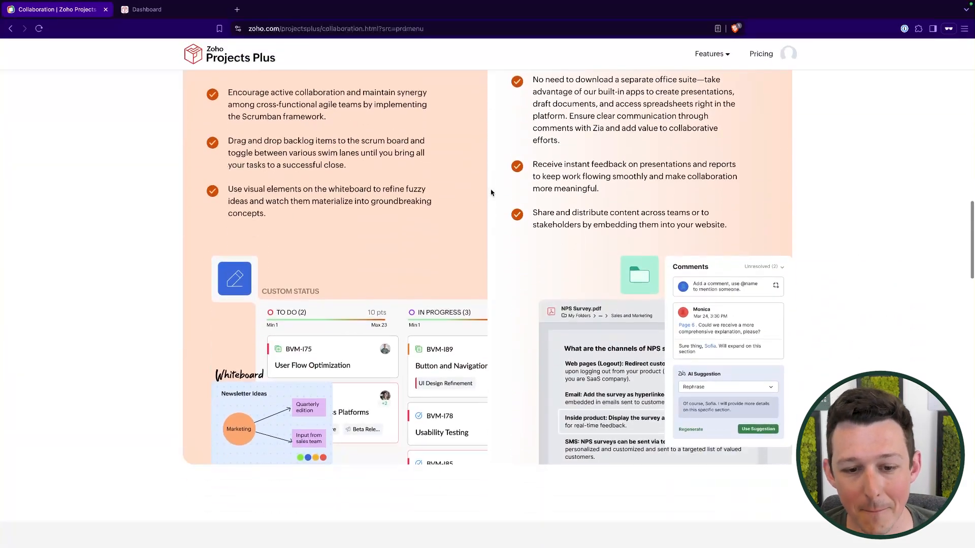
scroll("down", 3)
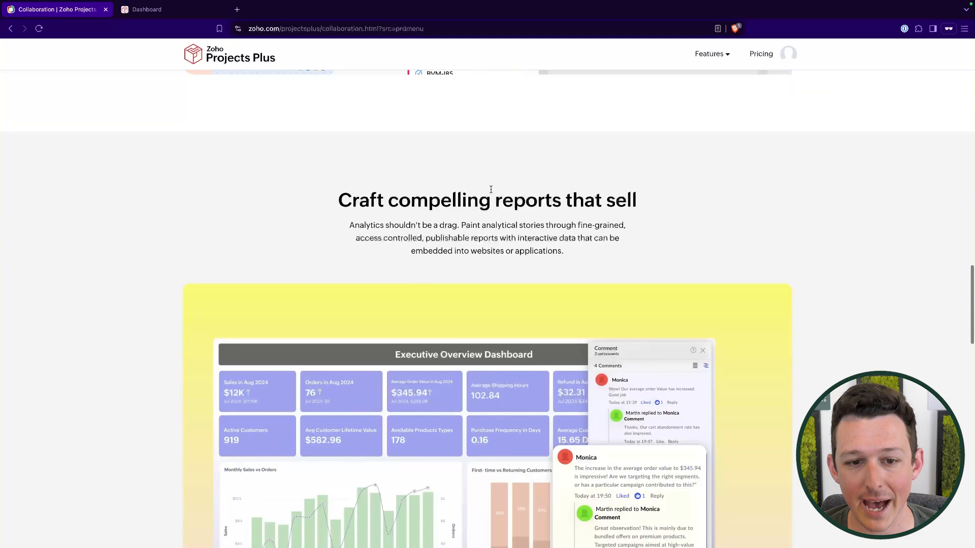
scroll("down", 3)
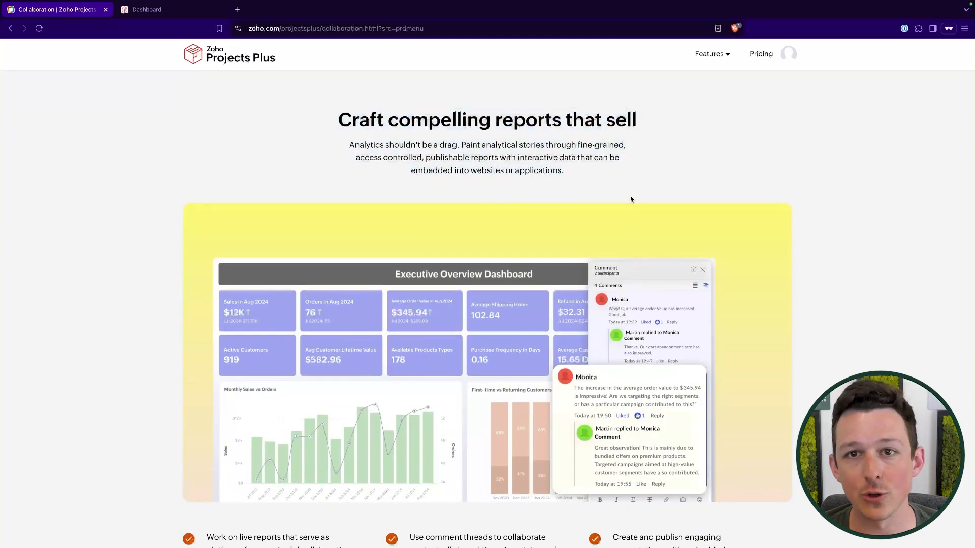
scroll("down", 3)
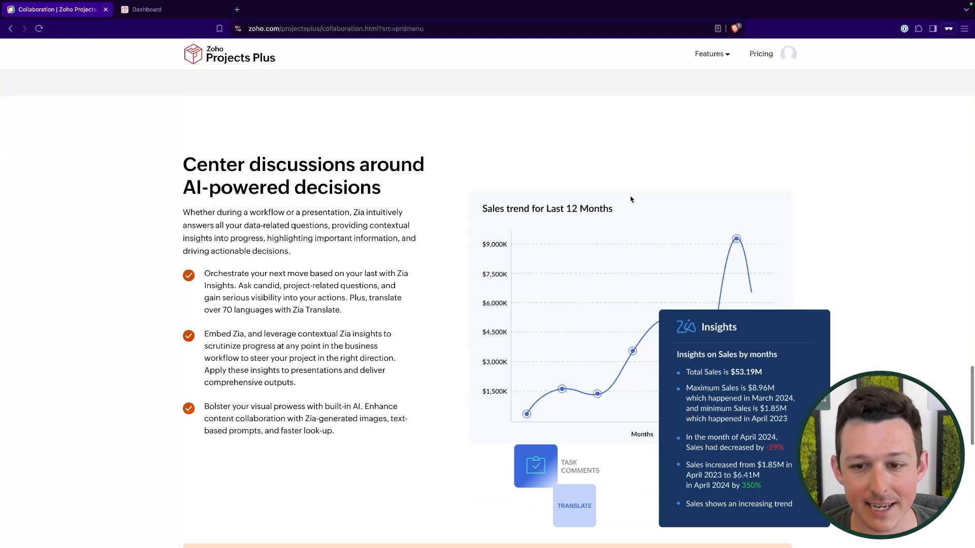
left_click(708, 54)
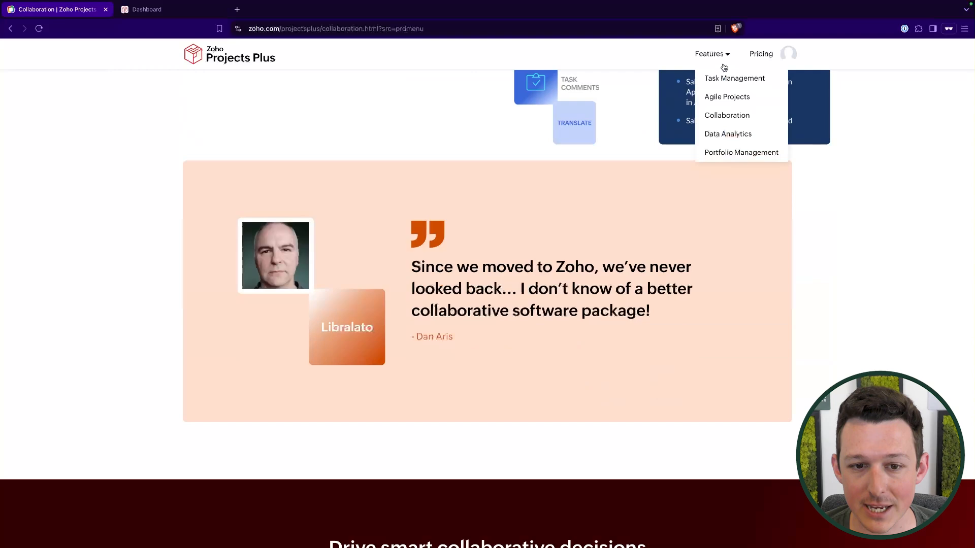
Step: Open the Data Analytics feature page and scroll to 'Combine data sources for project success'
left_click(727, 134)
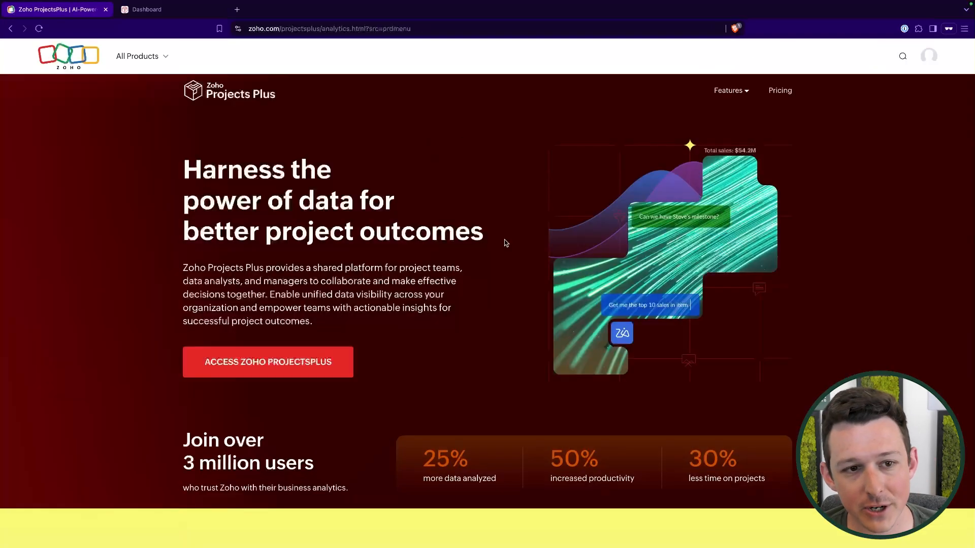
scroll("down", 3)
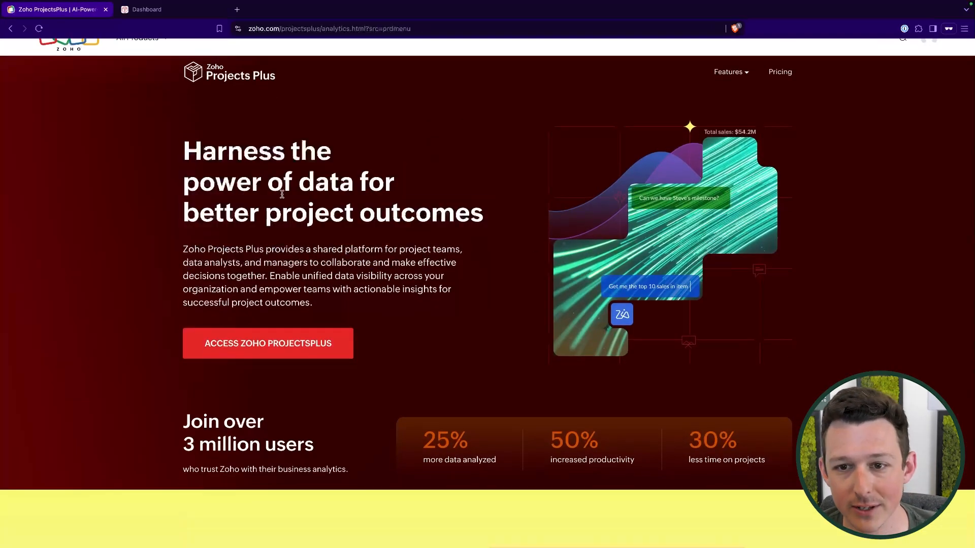
scroll("down", 3)
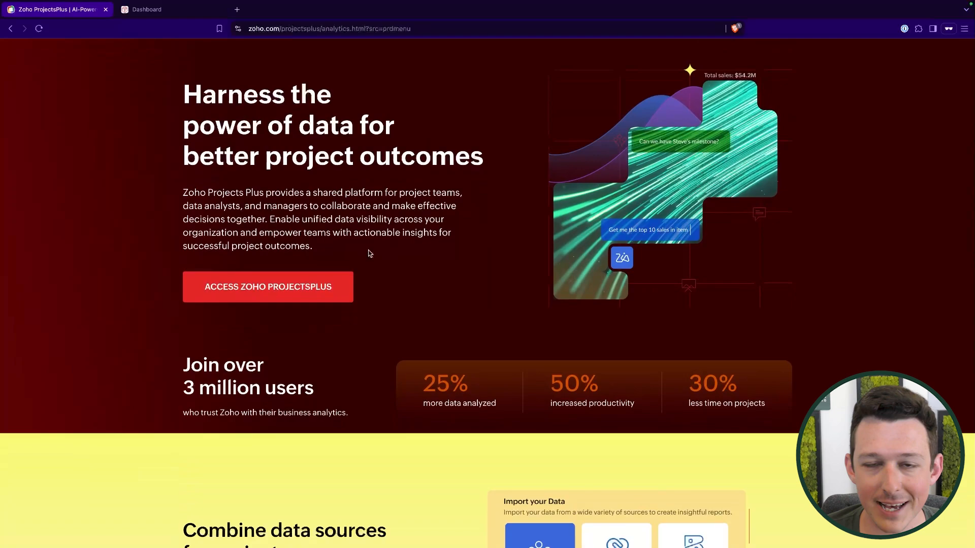
scroll("down", 3)
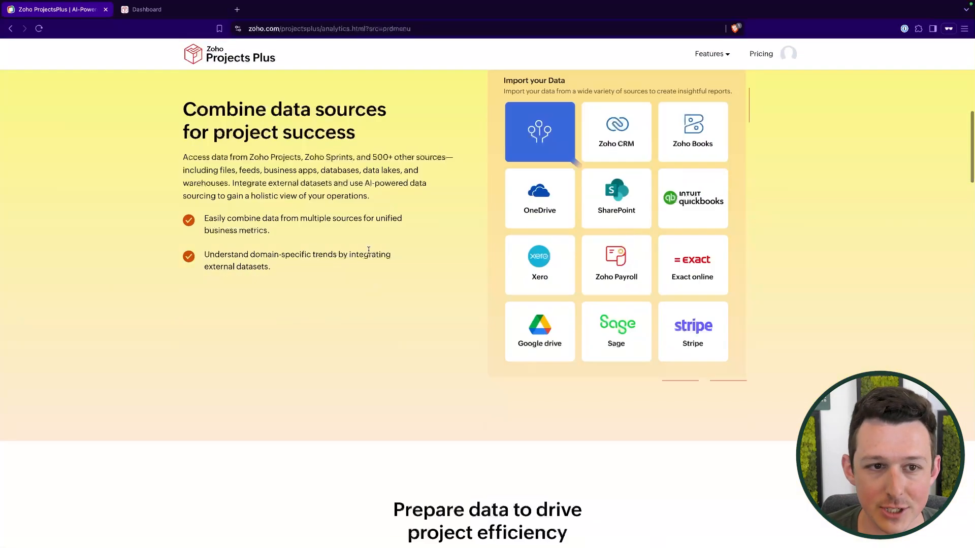
left_click_drag(183, 157, 270, 266)
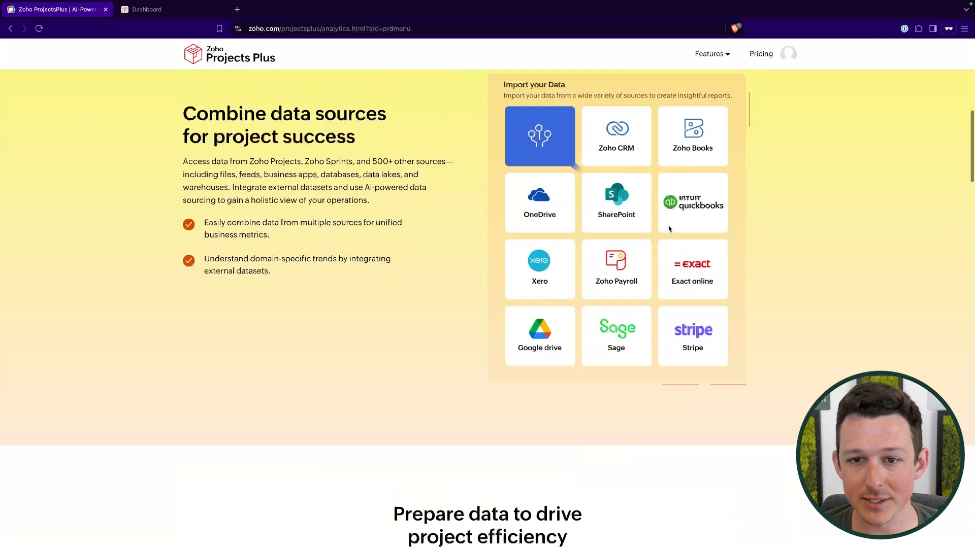
mouse_move(723, 193)
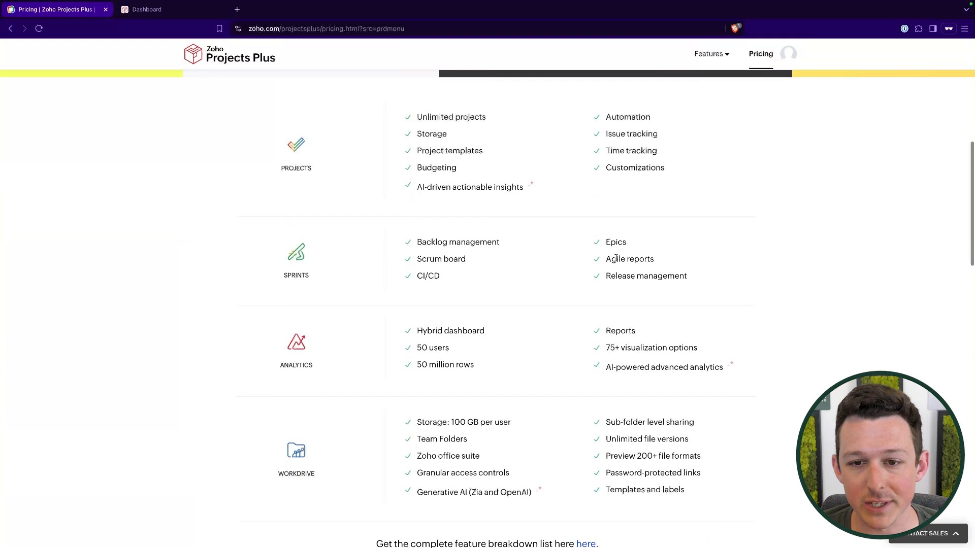
Step: Review the Pricing page's included features and open the complete plan breakdown list
scroll("down", 3)
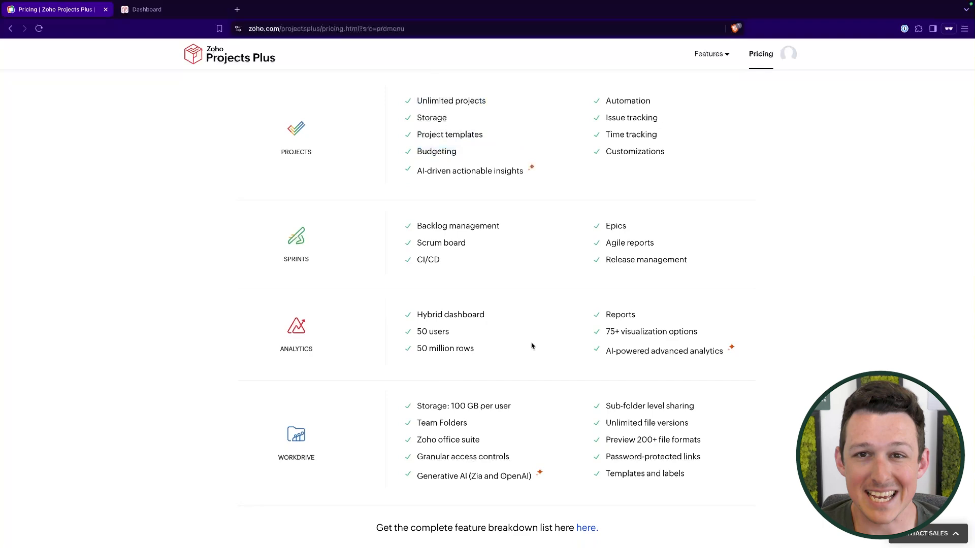
scroll("down", 3)
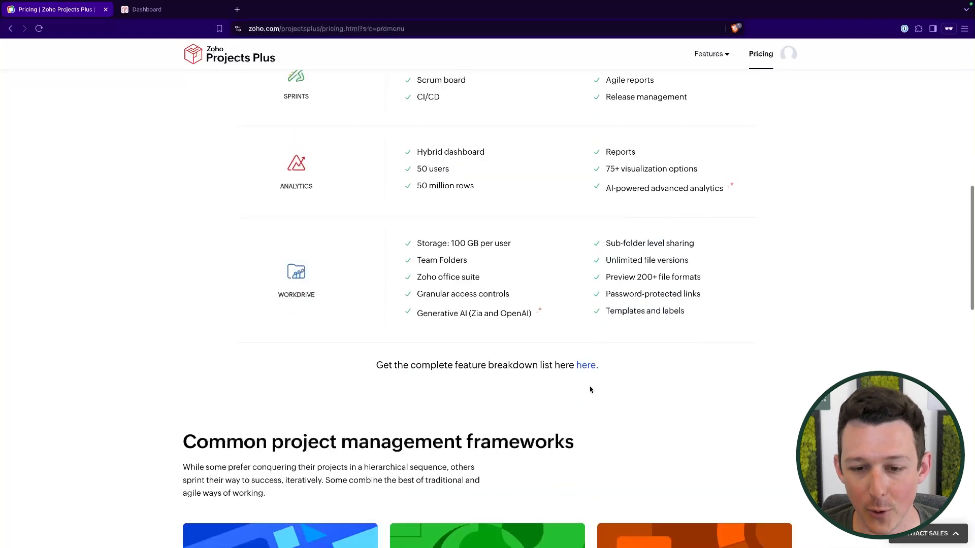
left_click(586, 365)
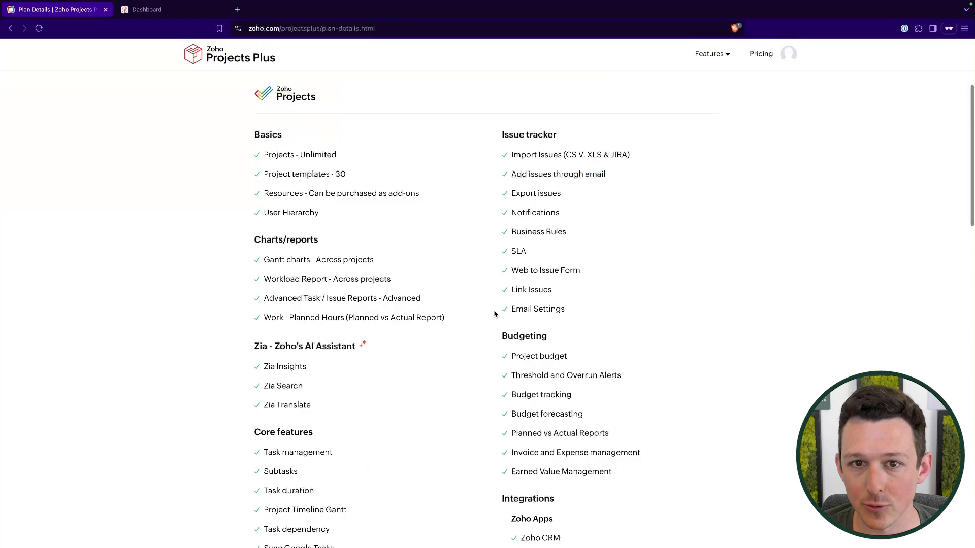
Step: Return to the top of the Pricing page, then switch to the Projects Plus app dashboard tab
left_click(760, 54)
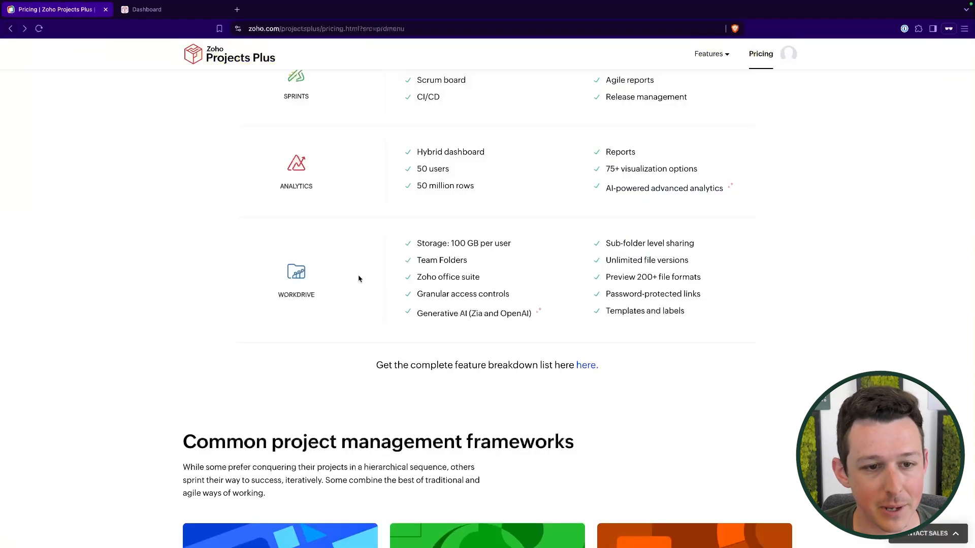
scroll("up", 3)
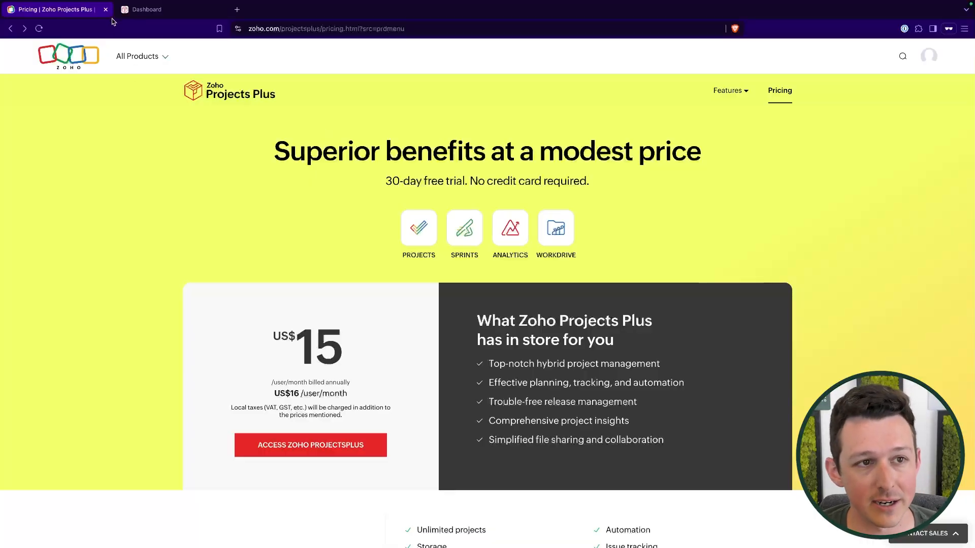
left_click(146, 9)
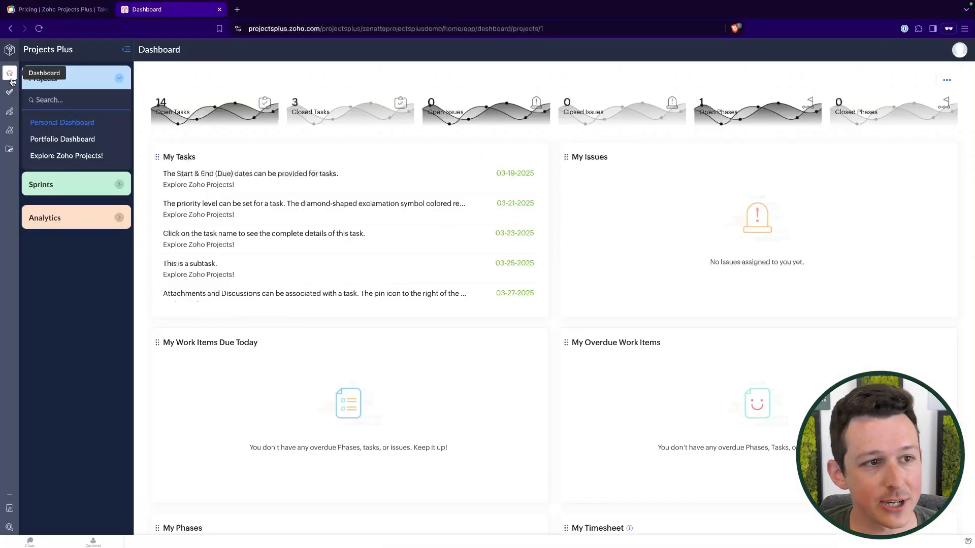
mouse_move(135, 35)
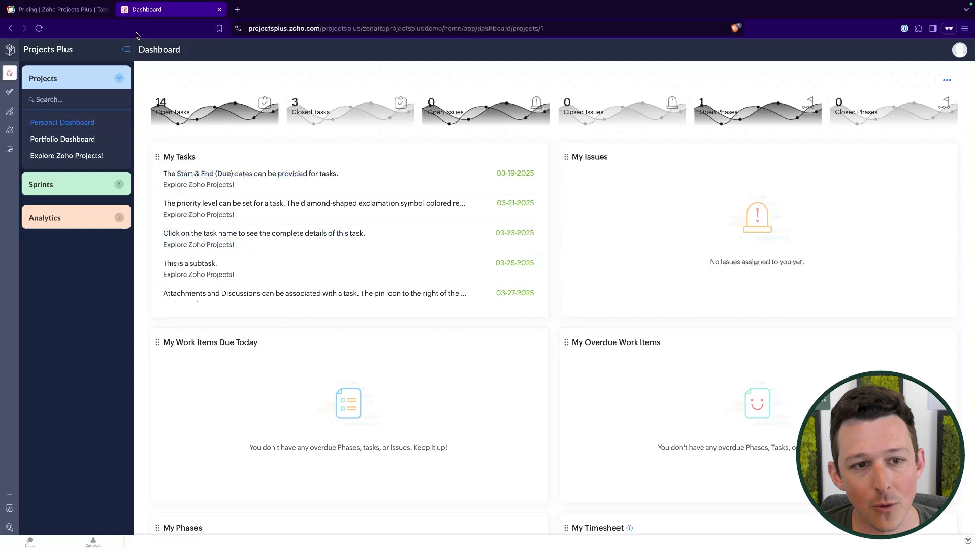
mouse_move(9, 74)
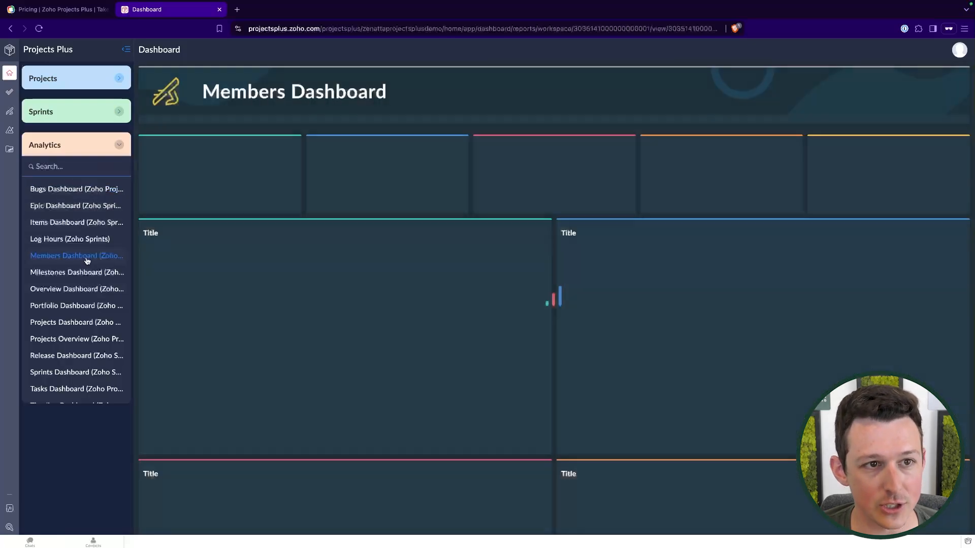
left_click(76, 272)
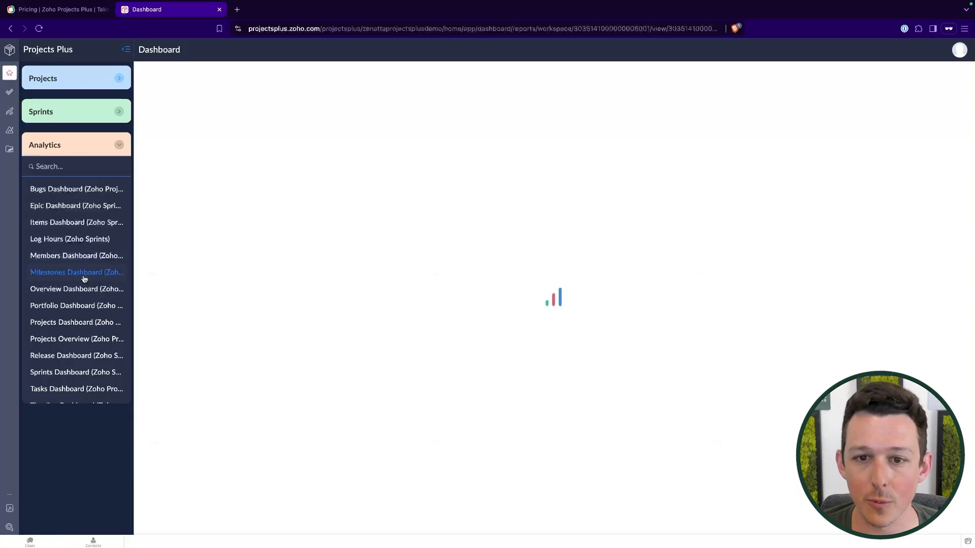
left_click(76, 272)
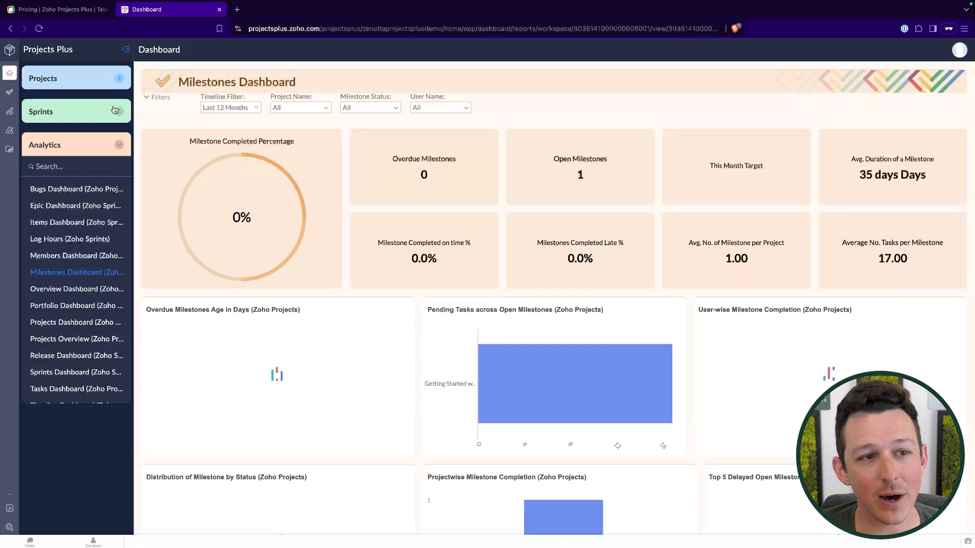
left_click(43, 78)
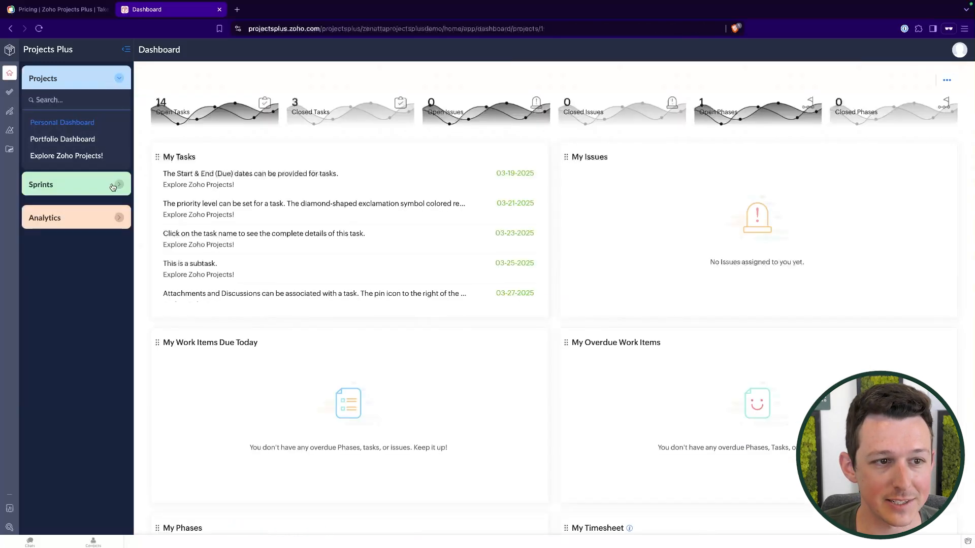
left_click(41, 184)
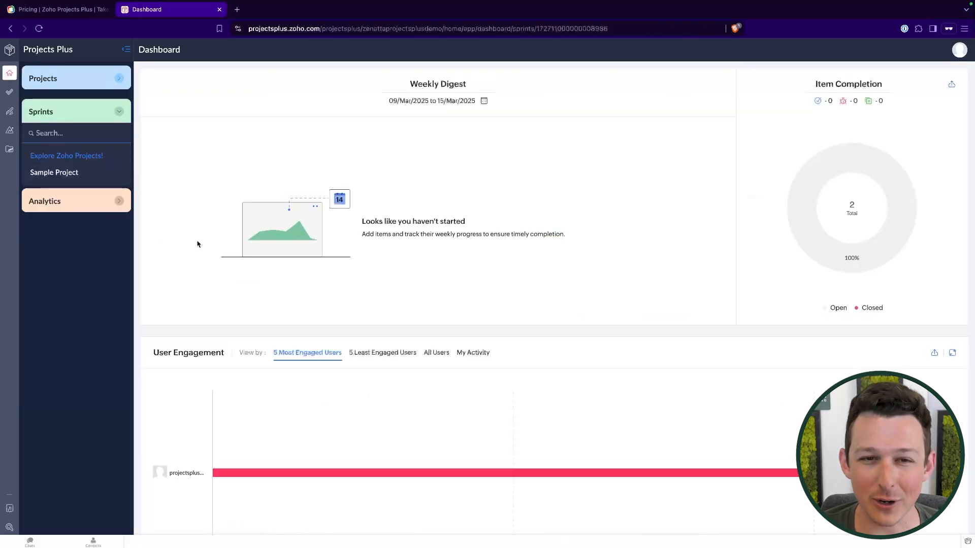
left_click(43, 79)
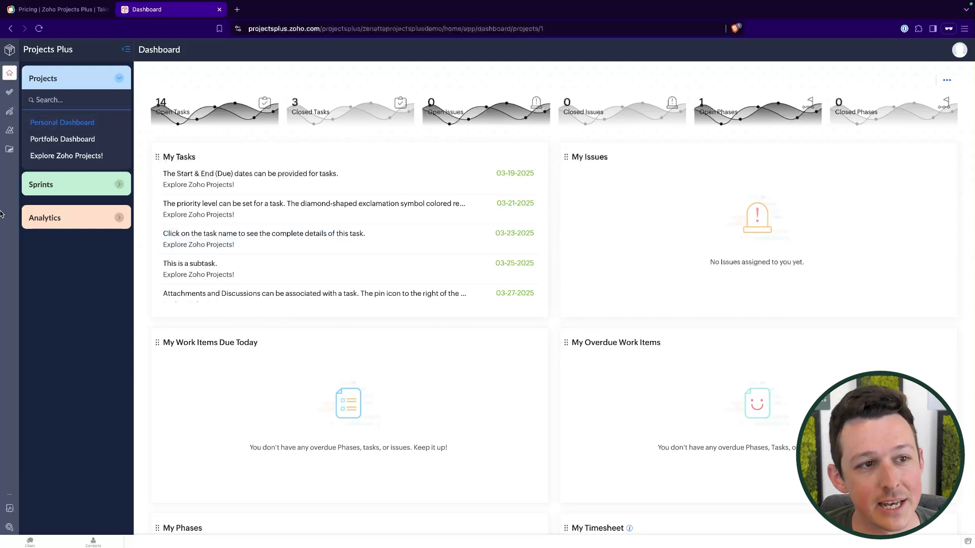
Step: Show the Explore Zoho Projects! task list on a Gantt timeline, then open the project details
left_click(62, 139)
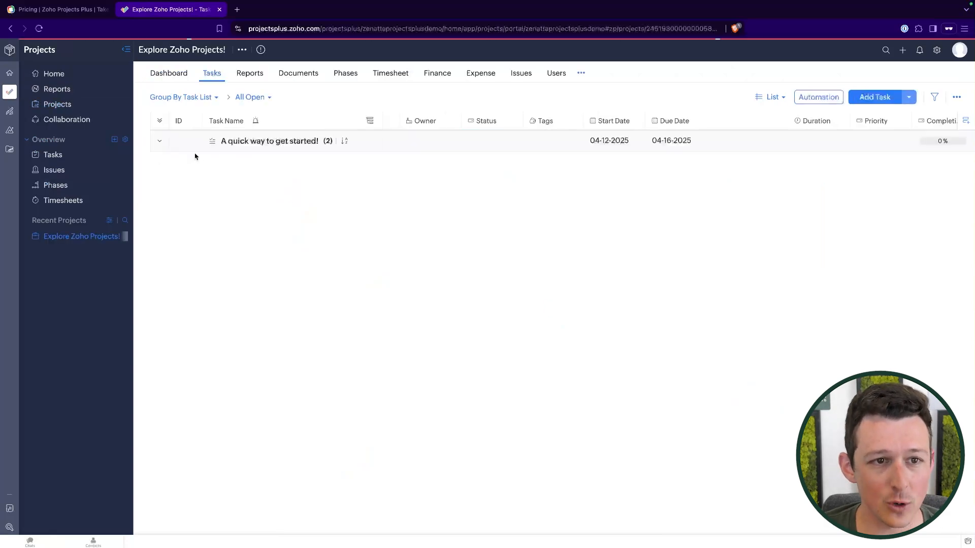
left_click(159, 140)
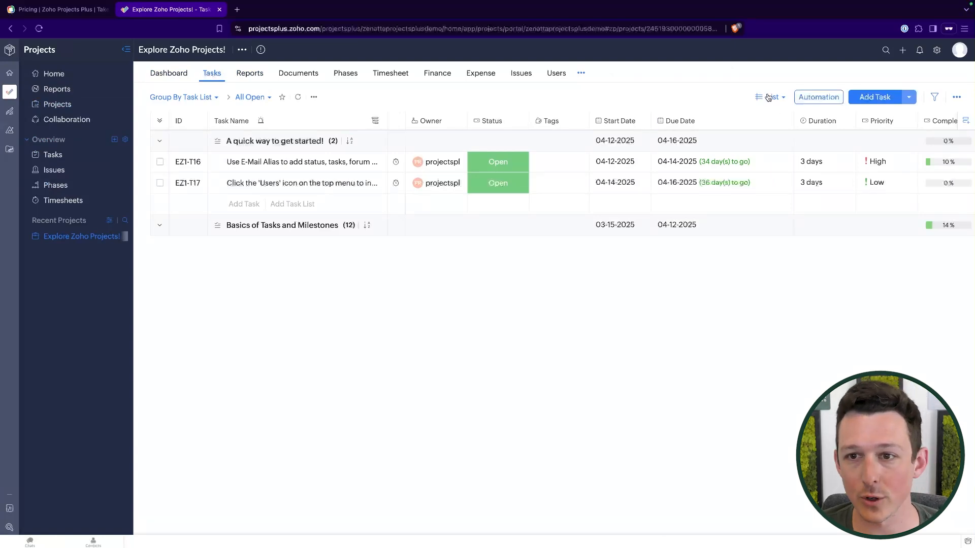
left_click(771, 97)
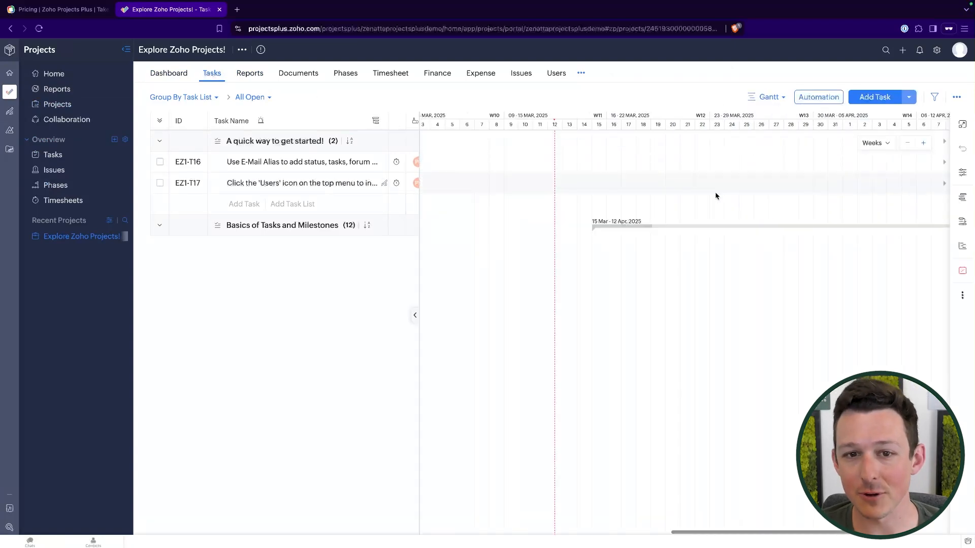
scroll("right", 3)
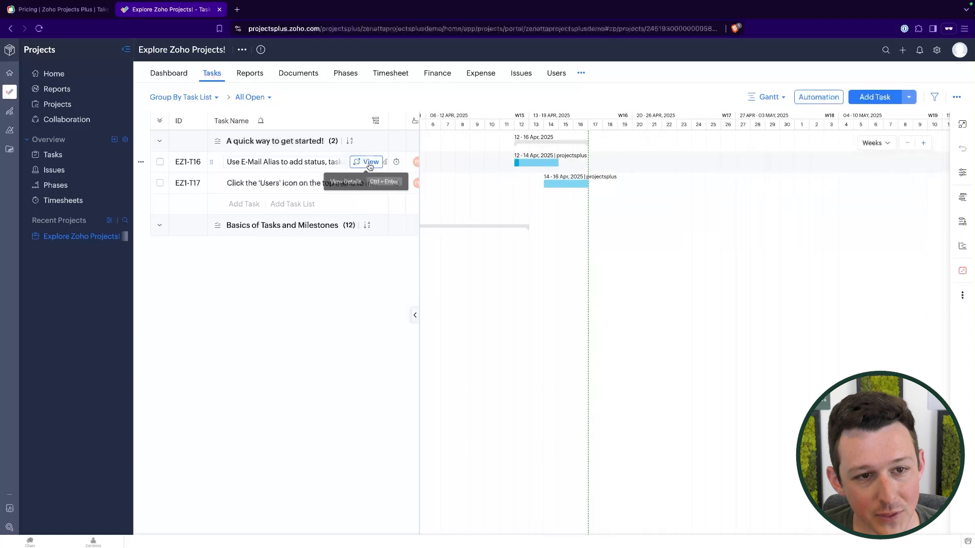
left_click(242, 50)
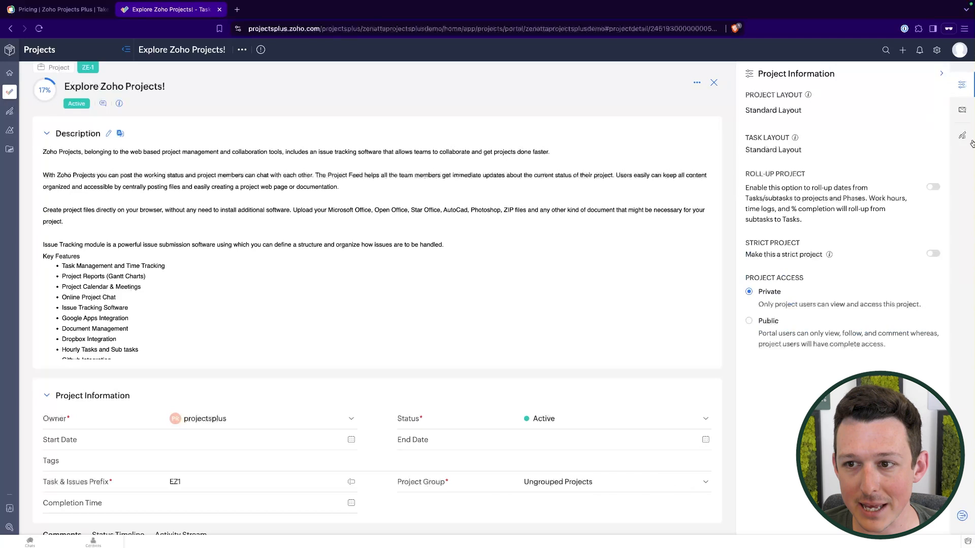
Step: Close the project details, select both quick-start tasks, and move to the Sprints module
left_click(961, 135)
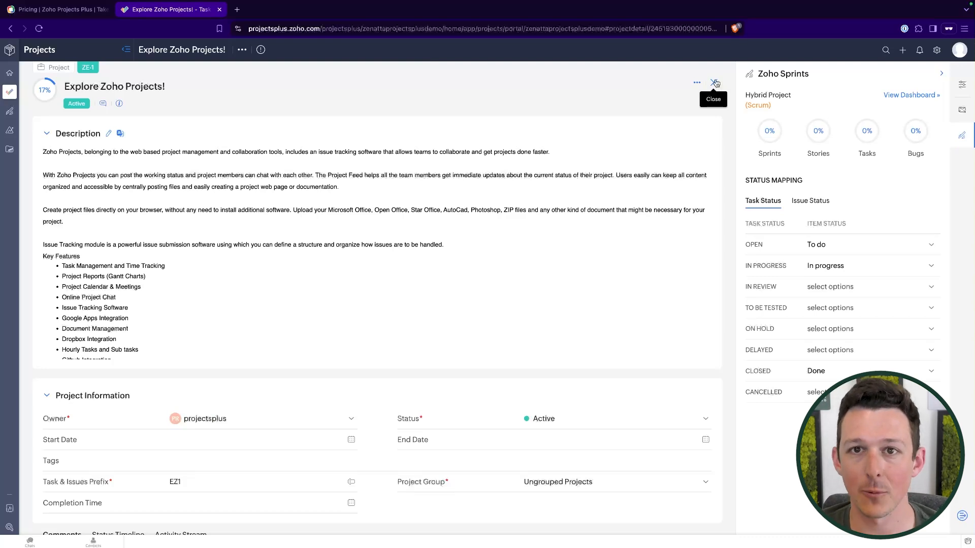
left_click(713, 83)
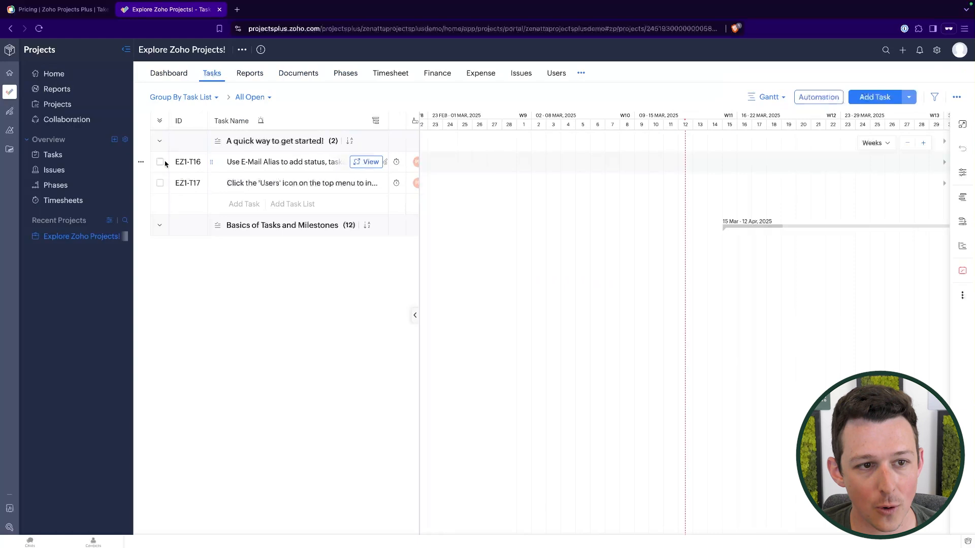
left_click(159, 162)
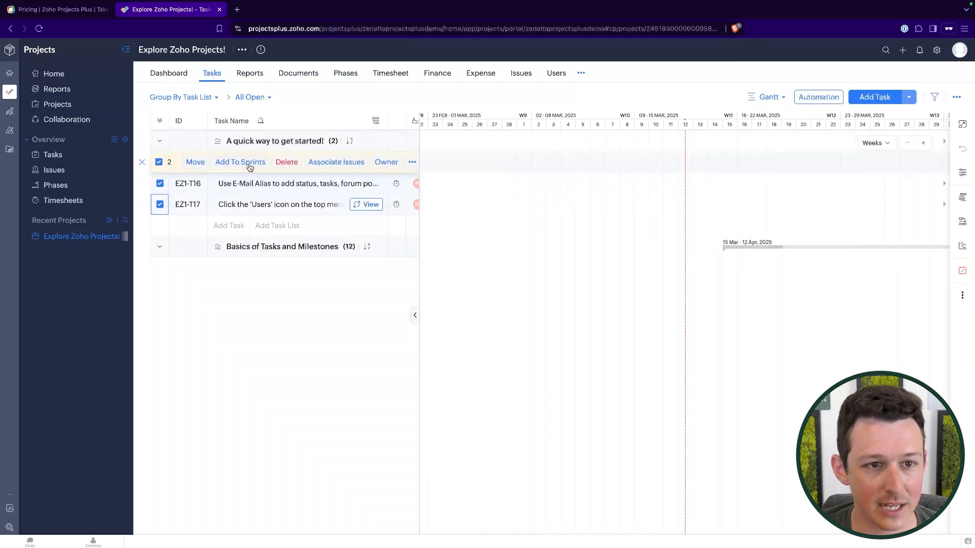
mouse_move(240, 162)
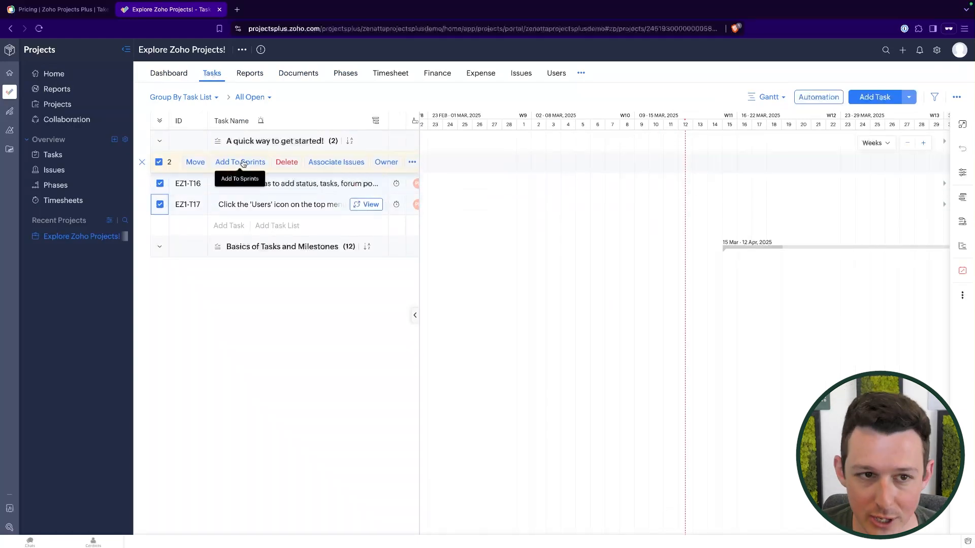
left_click(9, 110)
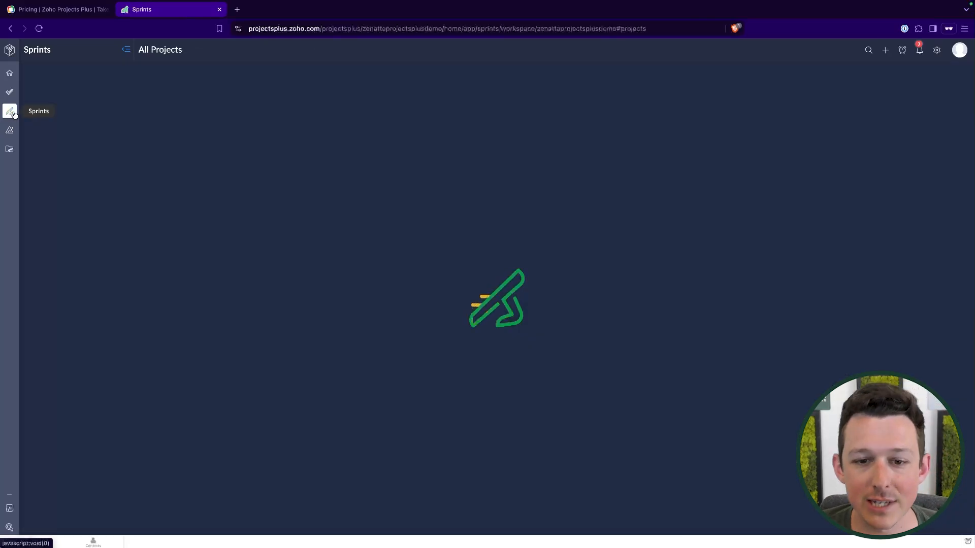
Step: View the Explore Zoho Projects! backlog in Sprints, then switch to the Analytics explorer
left_click(9, 110)
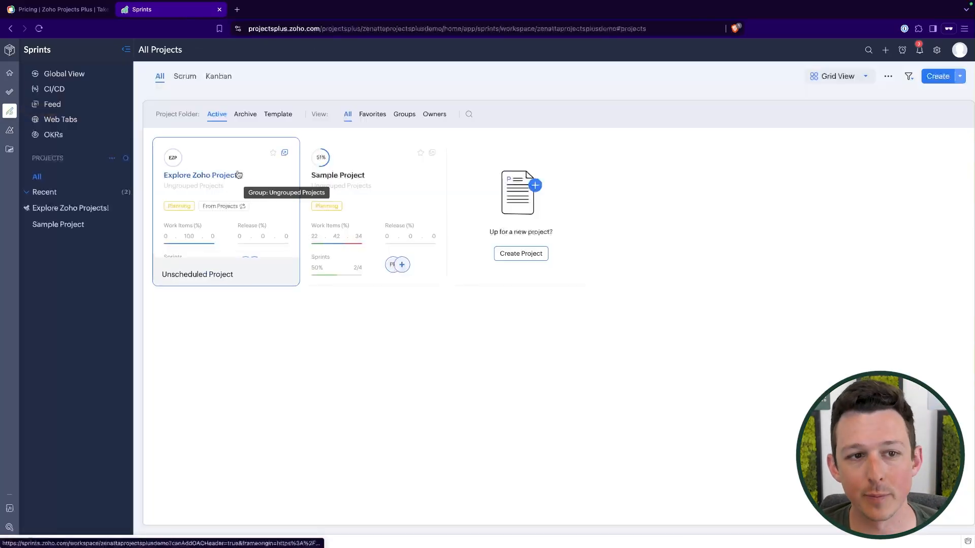
left_click(200, 175)
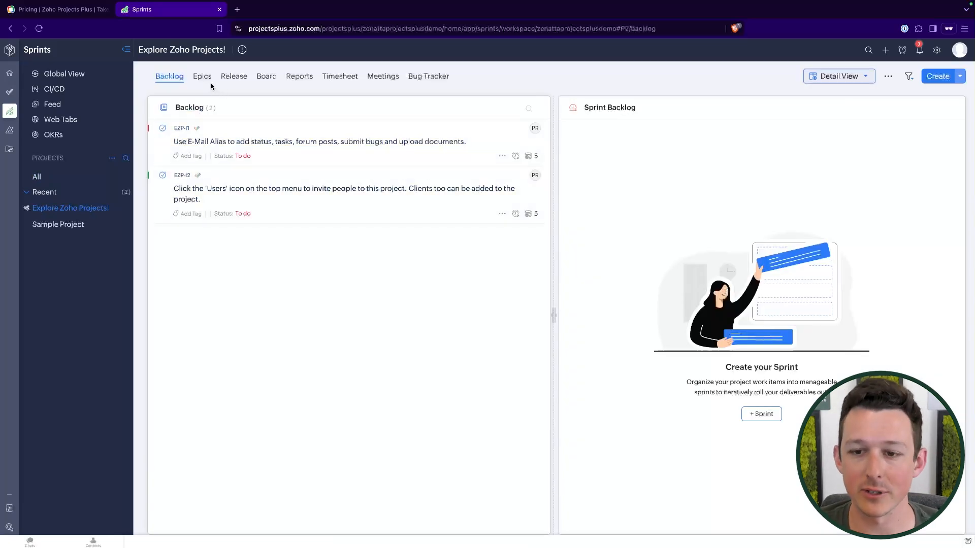
mouse_move(70, 353)
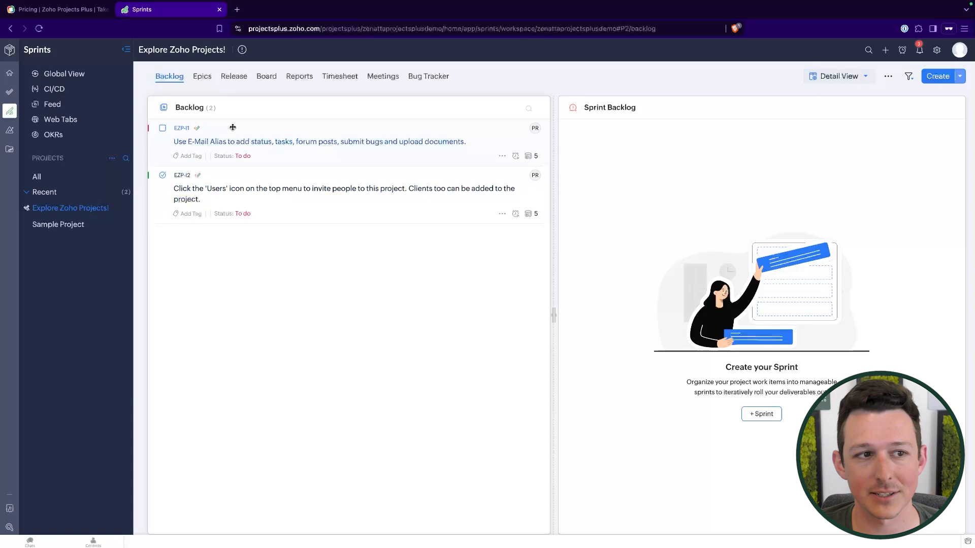
left_click(9, 130)
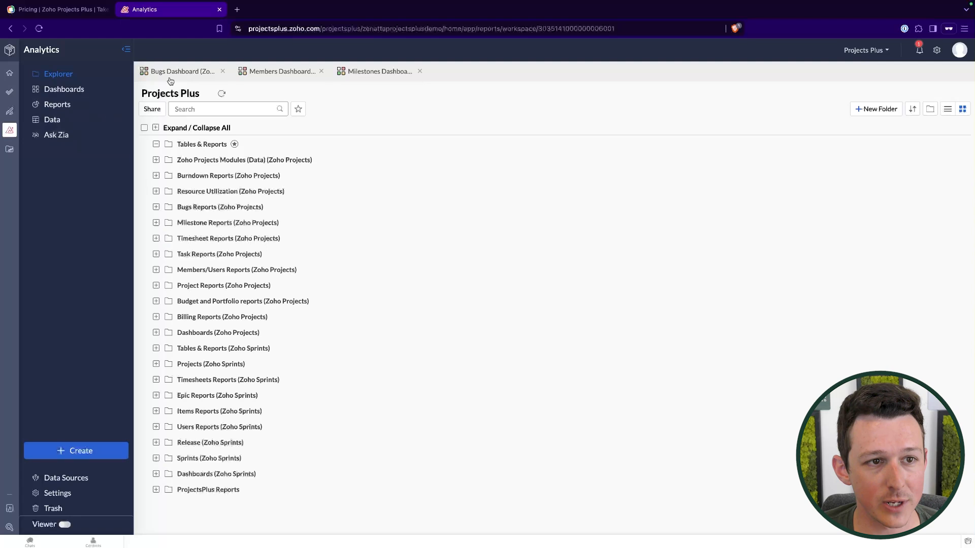
Step: Open the Zoho ProjectsPlus Dashboard under Analytics Dashboards, then move to WorkDrive
left_click(63, 89)
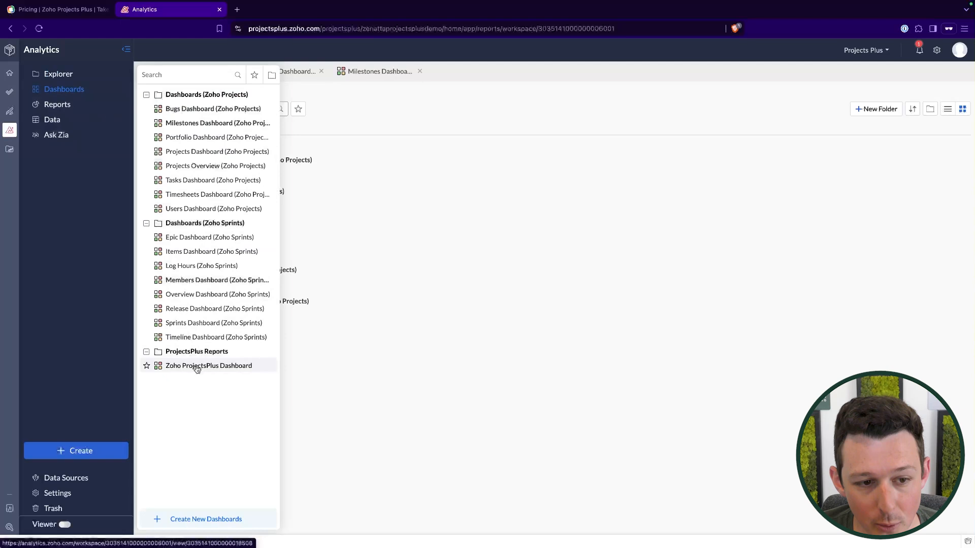
left_click(208, 365)
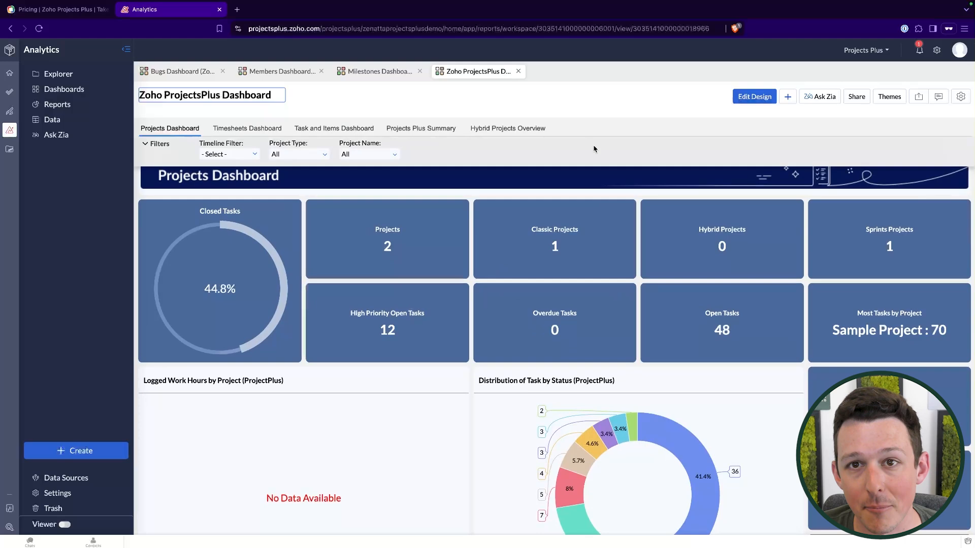
mouse_move(9, 149)
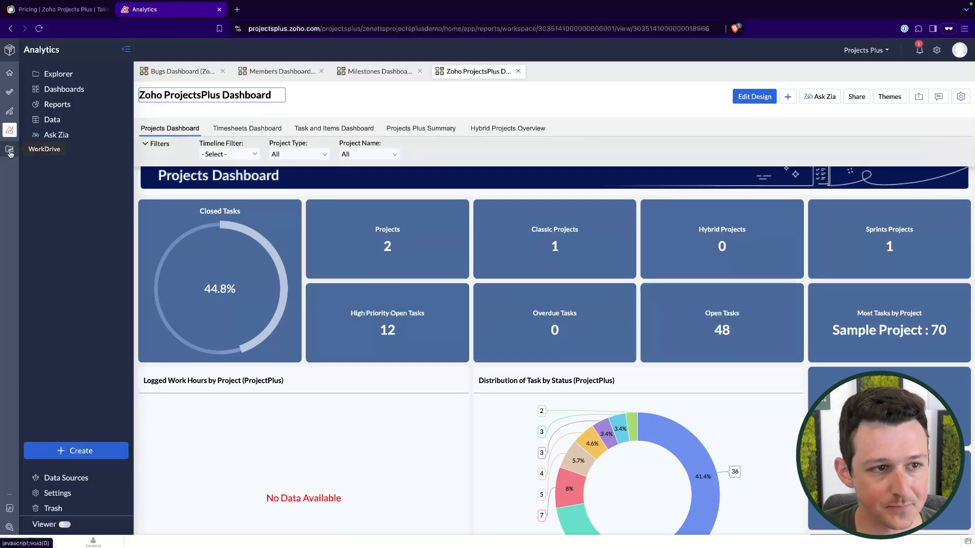
left_click(9, 150)
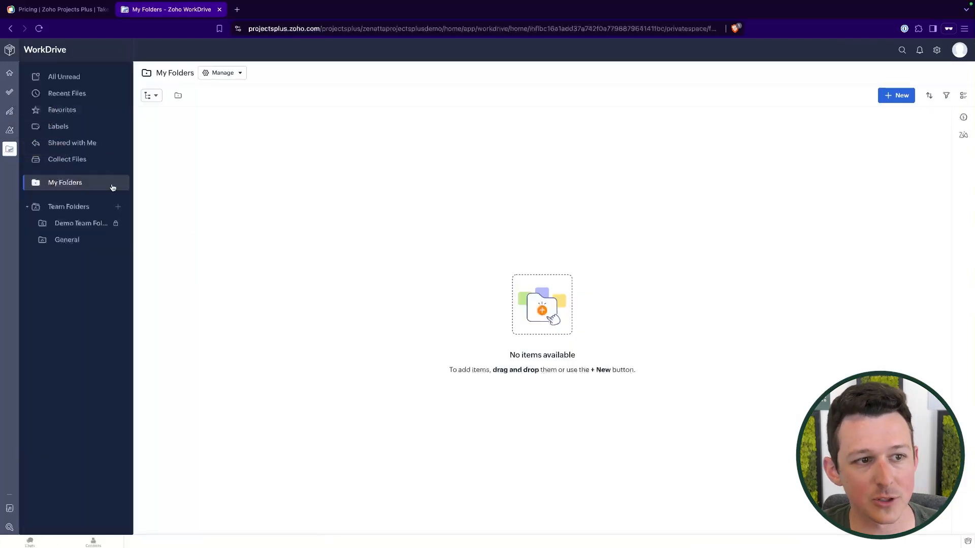
Step: Browse the Demo Team Folder and General team folders, then return to Explore Zoho Projects! Documents
left_click(80, 223)
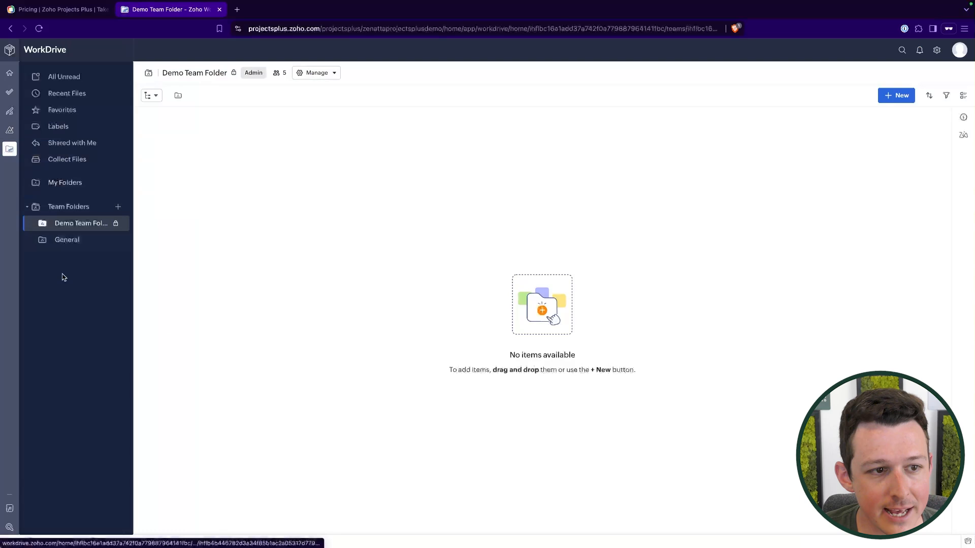
left_click(67, 239)
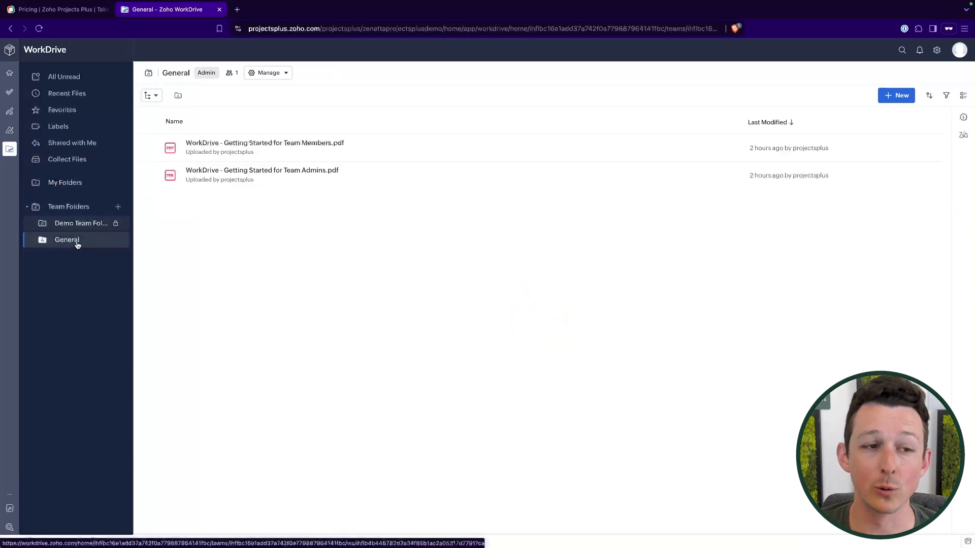
left_click(81, 223)
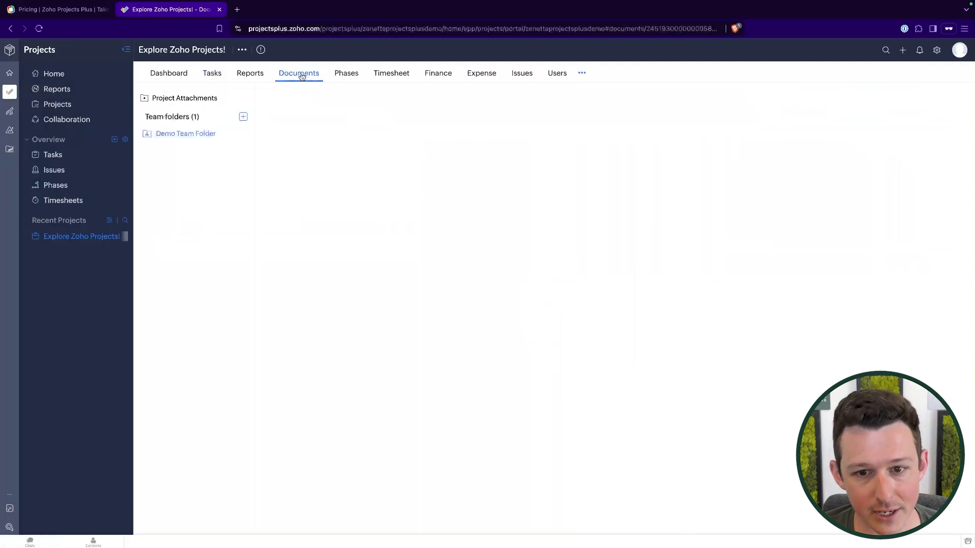
Step: View the Demo Team Folder contents, then bring up the portal Configuration settings
left_click(185, 133)
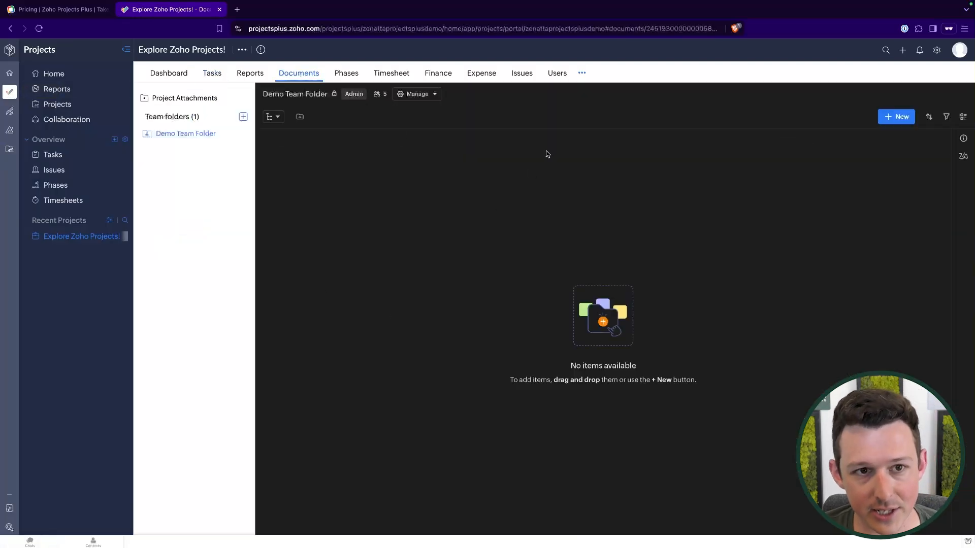
mouse_move(602, 273)
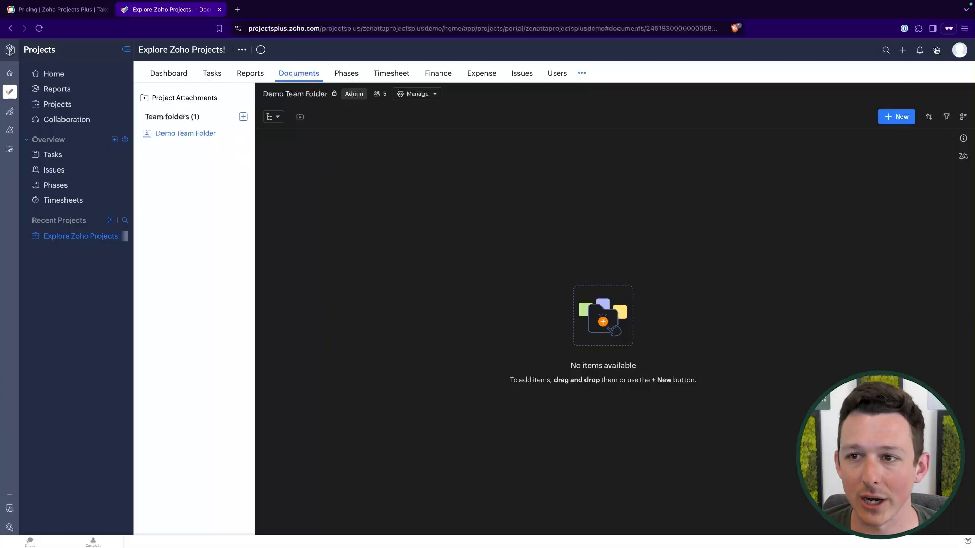
left_click(935, 51)
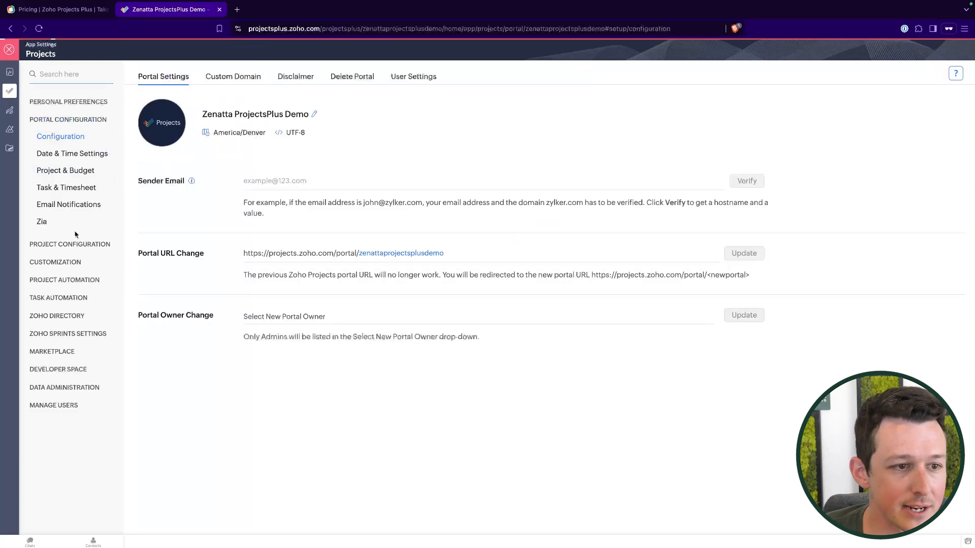
Step: Review Zia's Generative AI settings with the ChatGPT integration option
left_click(42, 222)
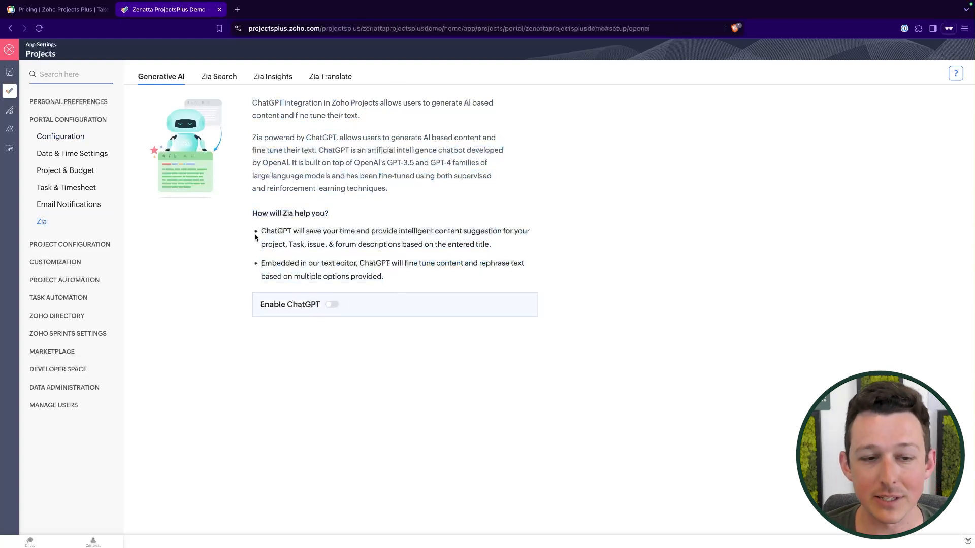
mouse_move(373, 246)
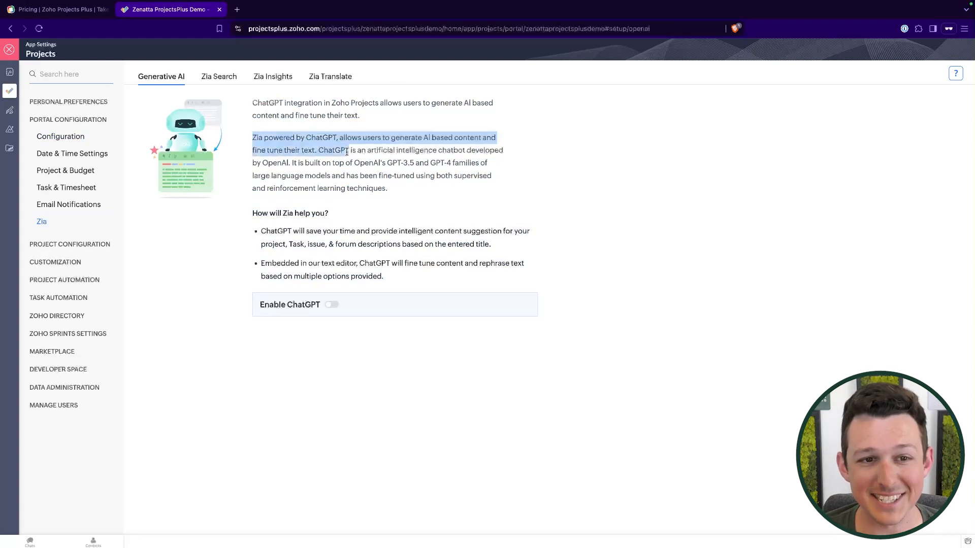
left_click(407, 161)
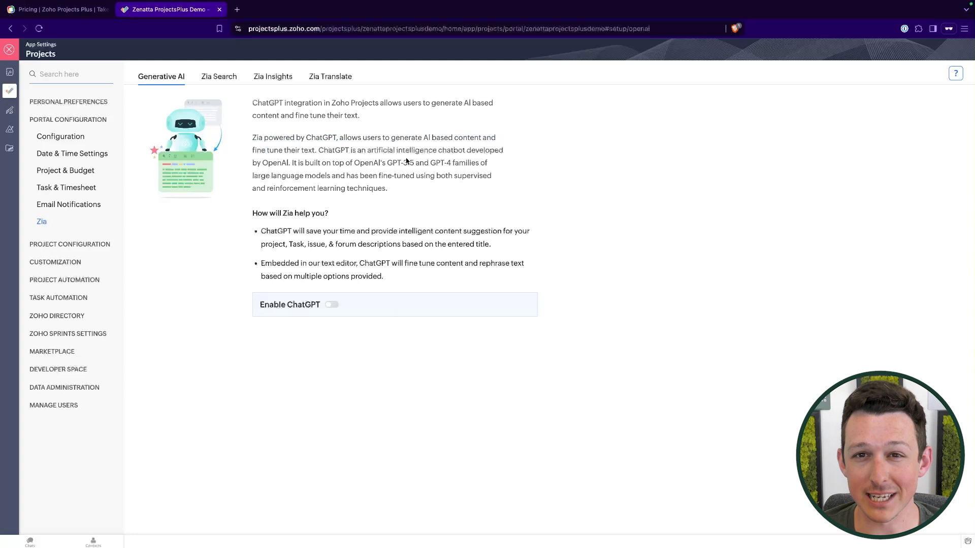
mouse_move(373, 223)
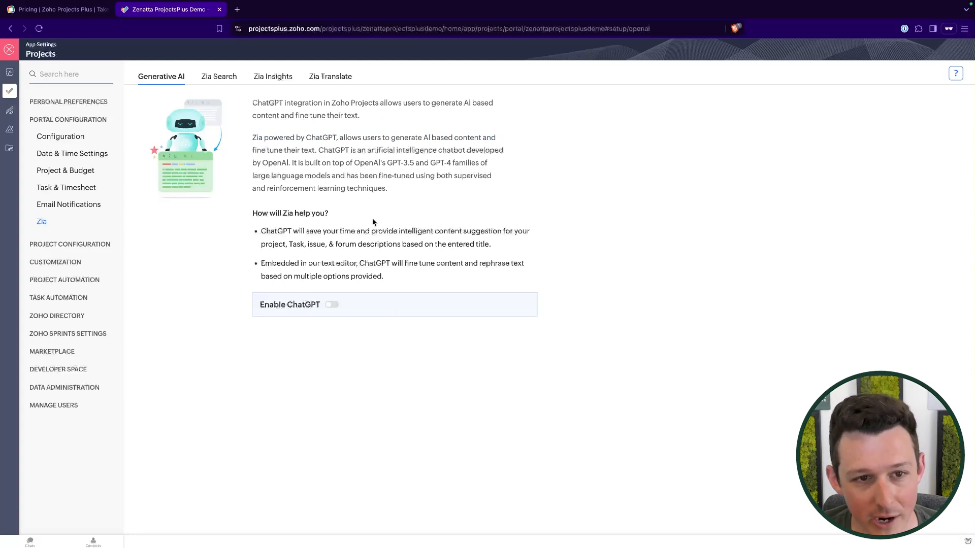
left_click(331, 304)
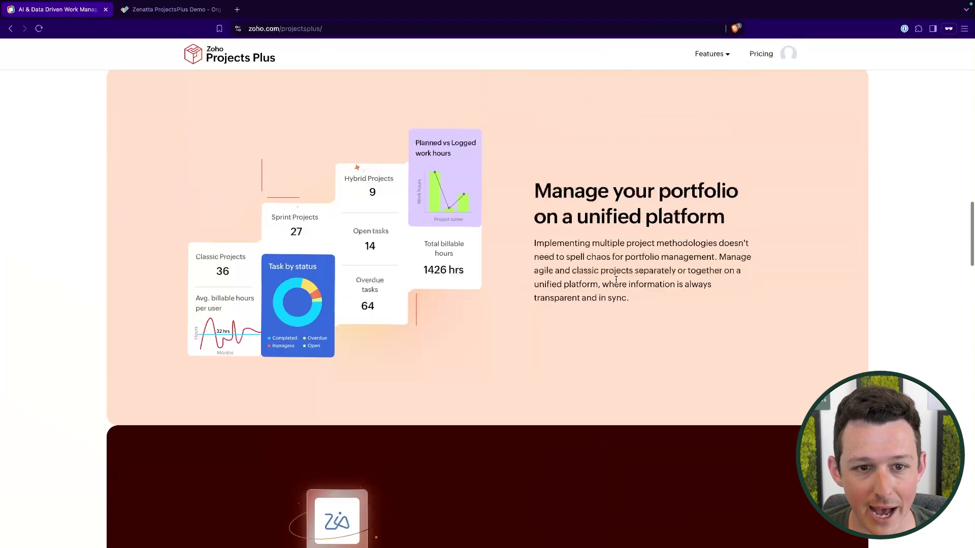
Step: Scroll the Projects Plus page to the 'Leverage AI and data for guaranteed project success' section
scroll("down", 3)
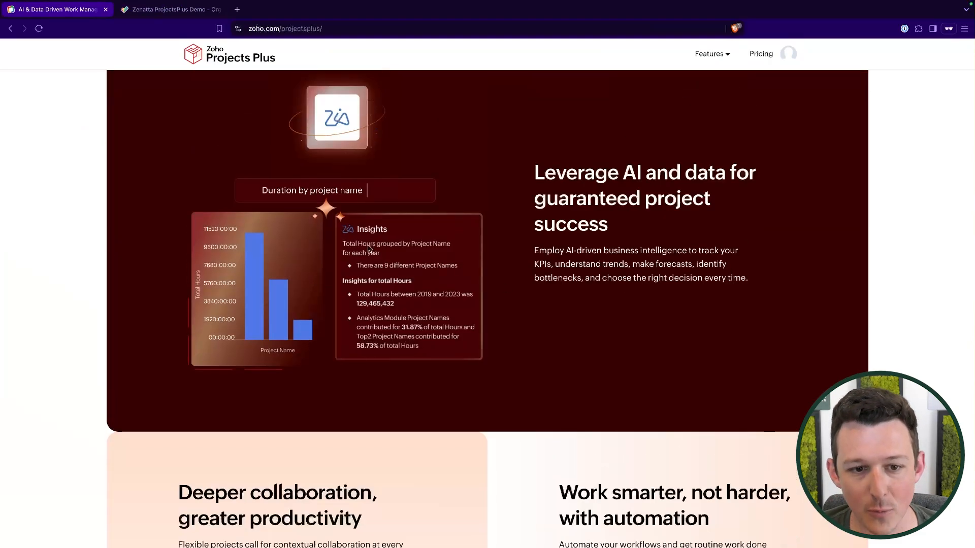